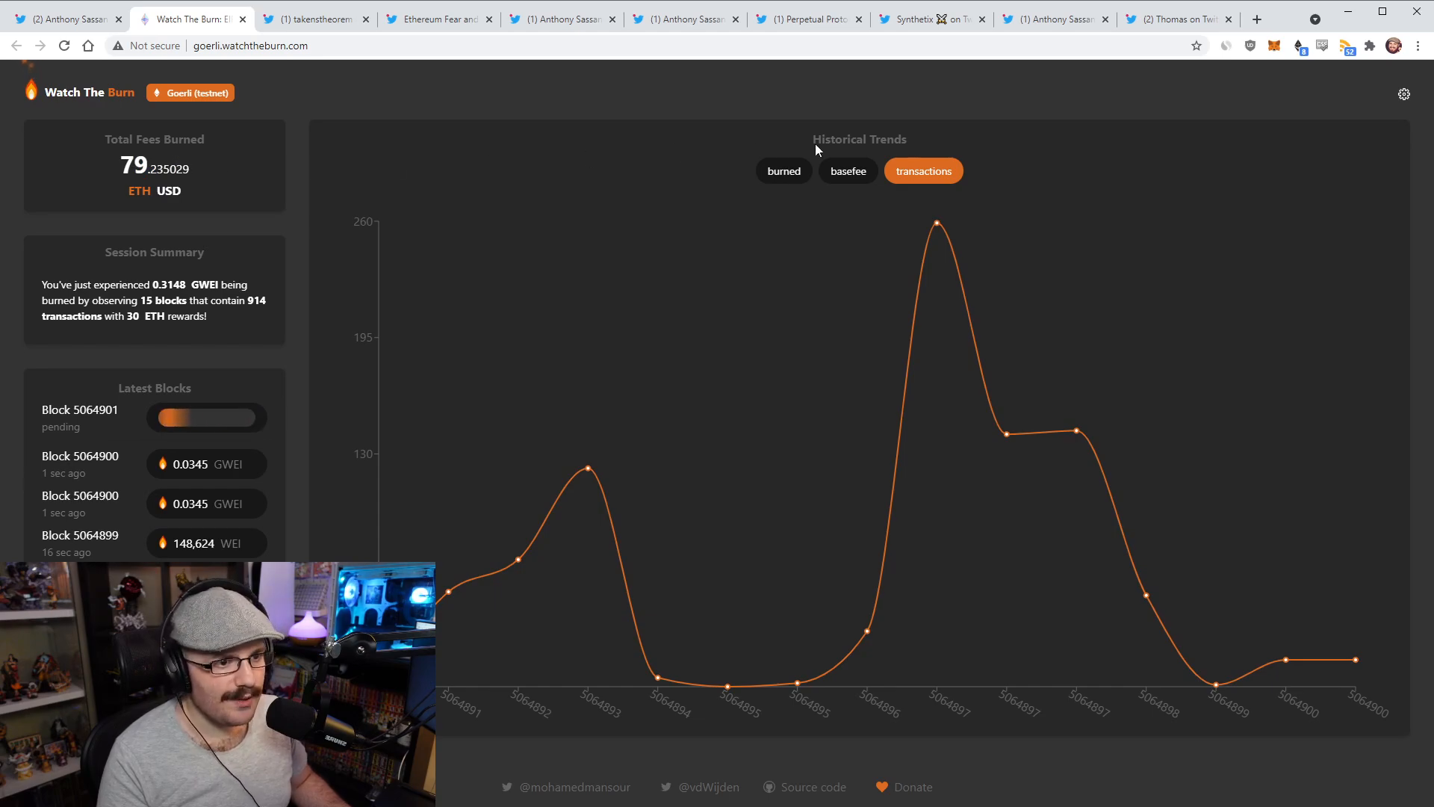
Flip the block chart between fees burned, base fee and transaction counts, then reach the Fear and Greed Index 'Let's not forget' tweet.
click(783, 171)
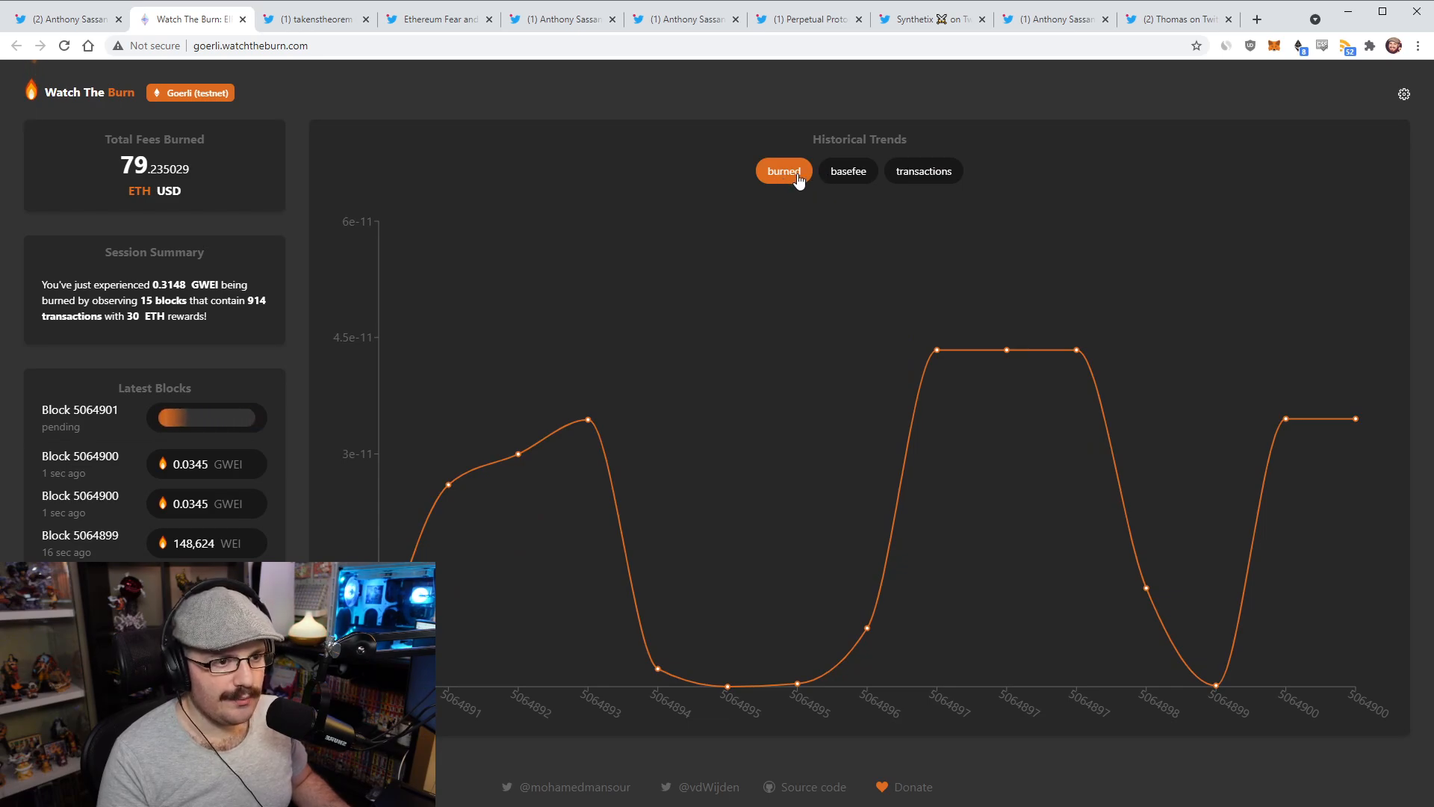
click(847, 170)
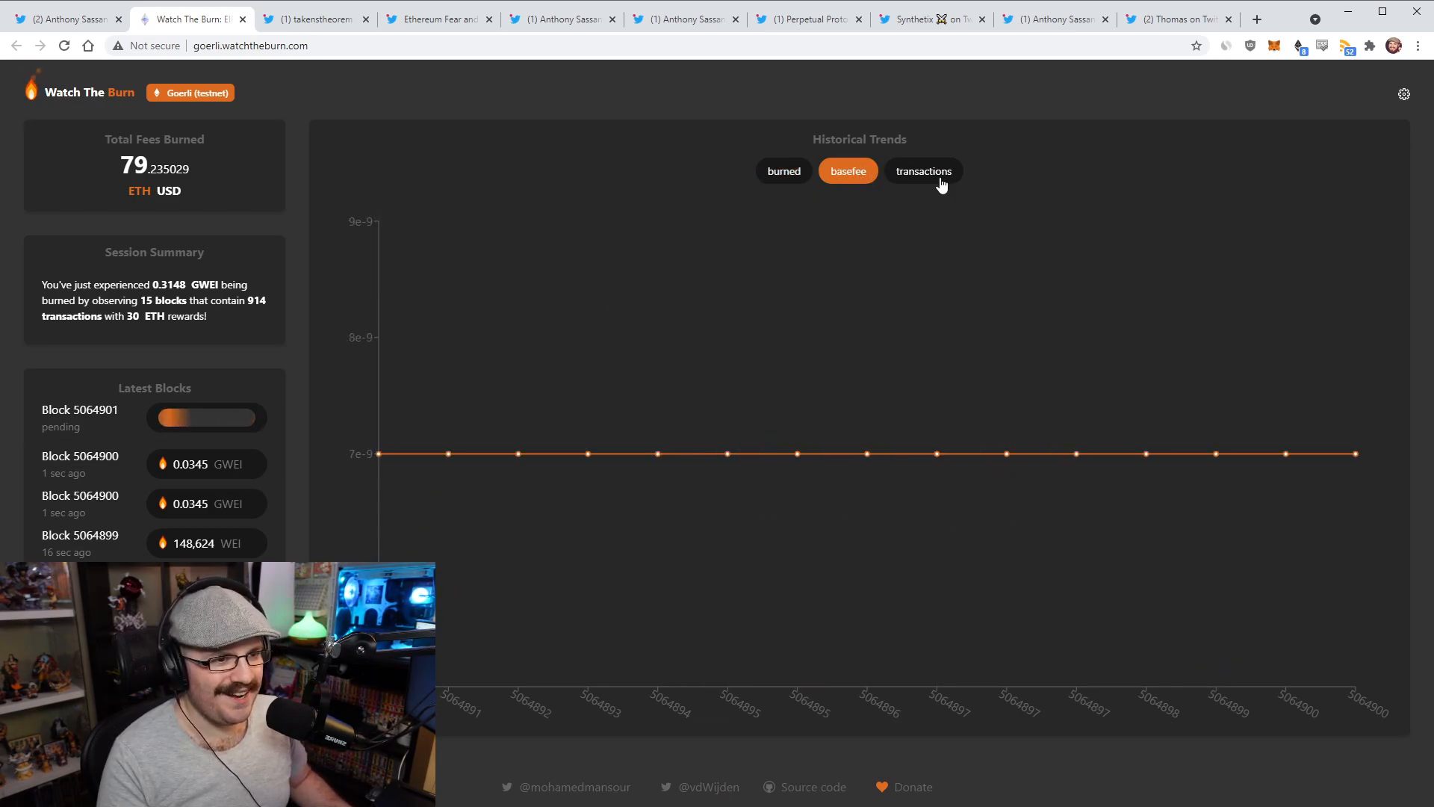
click(923, 170)
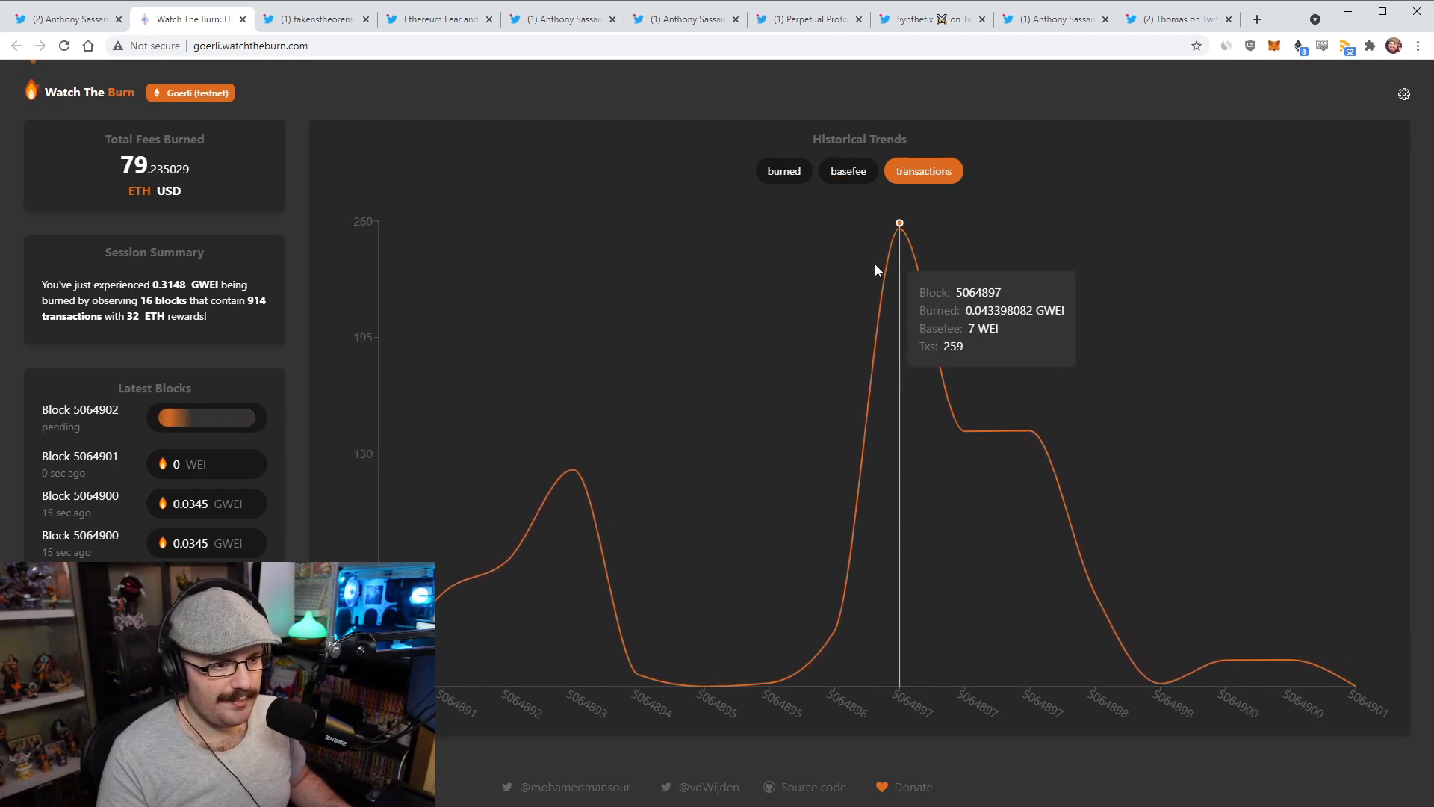
mouse_move(1162, 293)
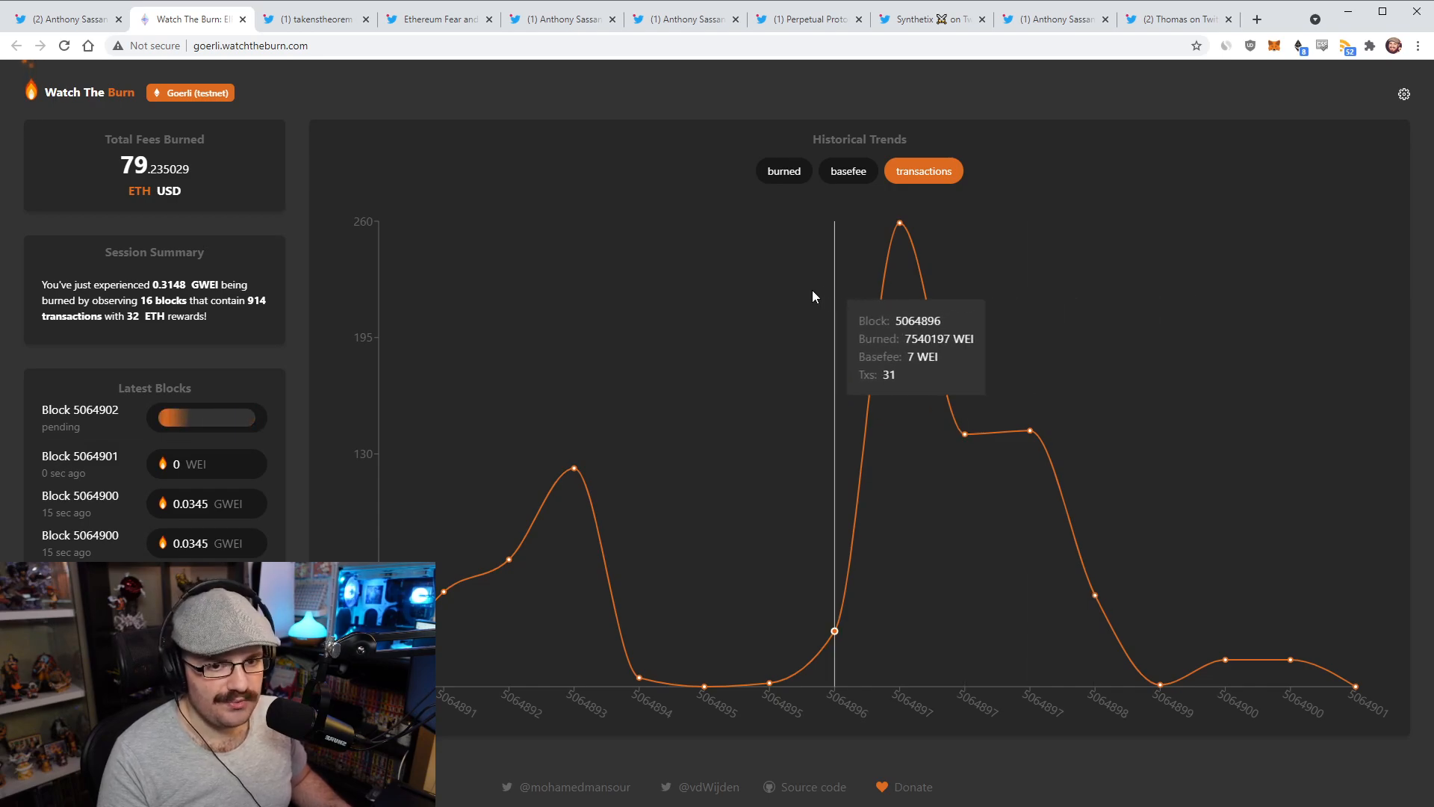
mouse_move(510, 103)
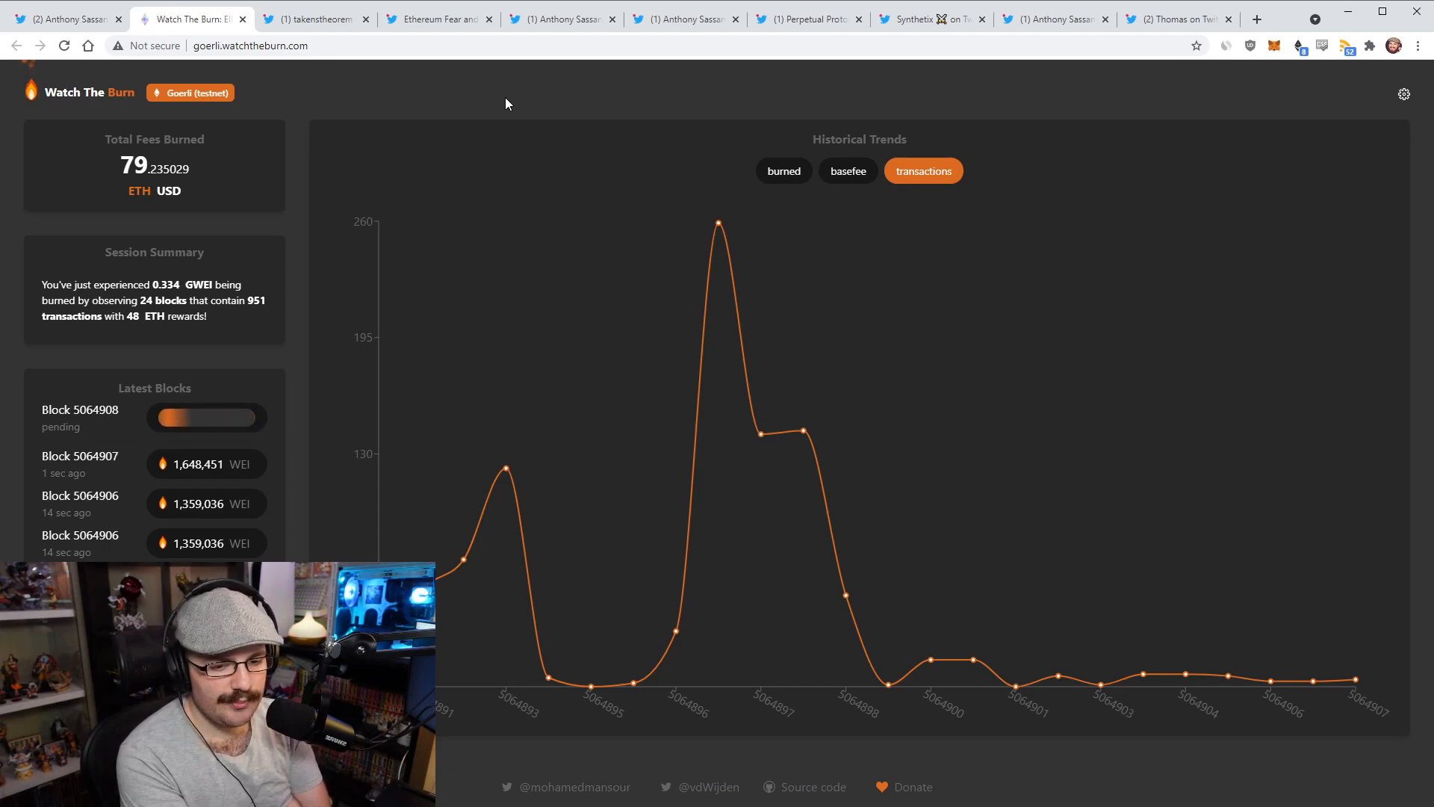
click(310, 18)
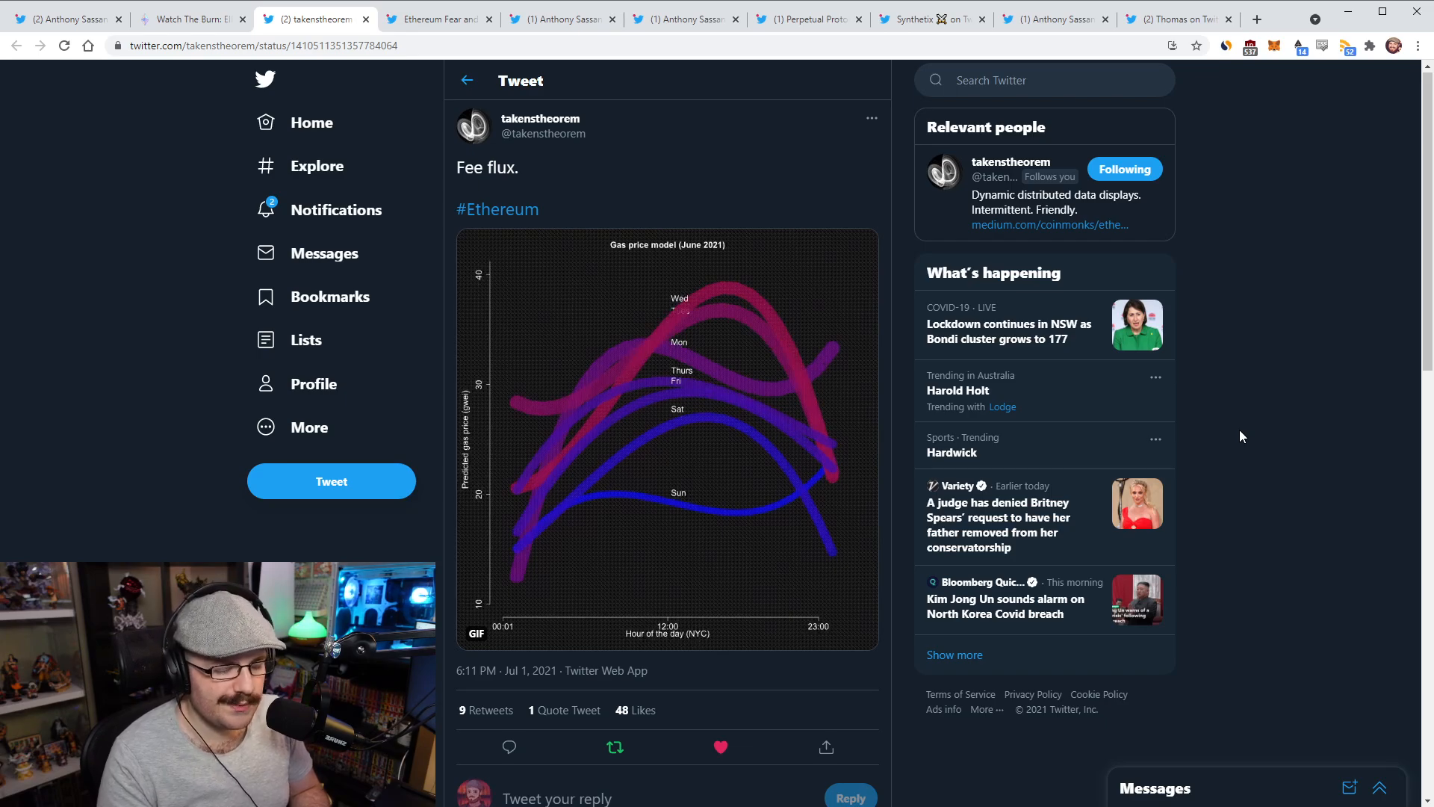
mouse_move(1186, 412)
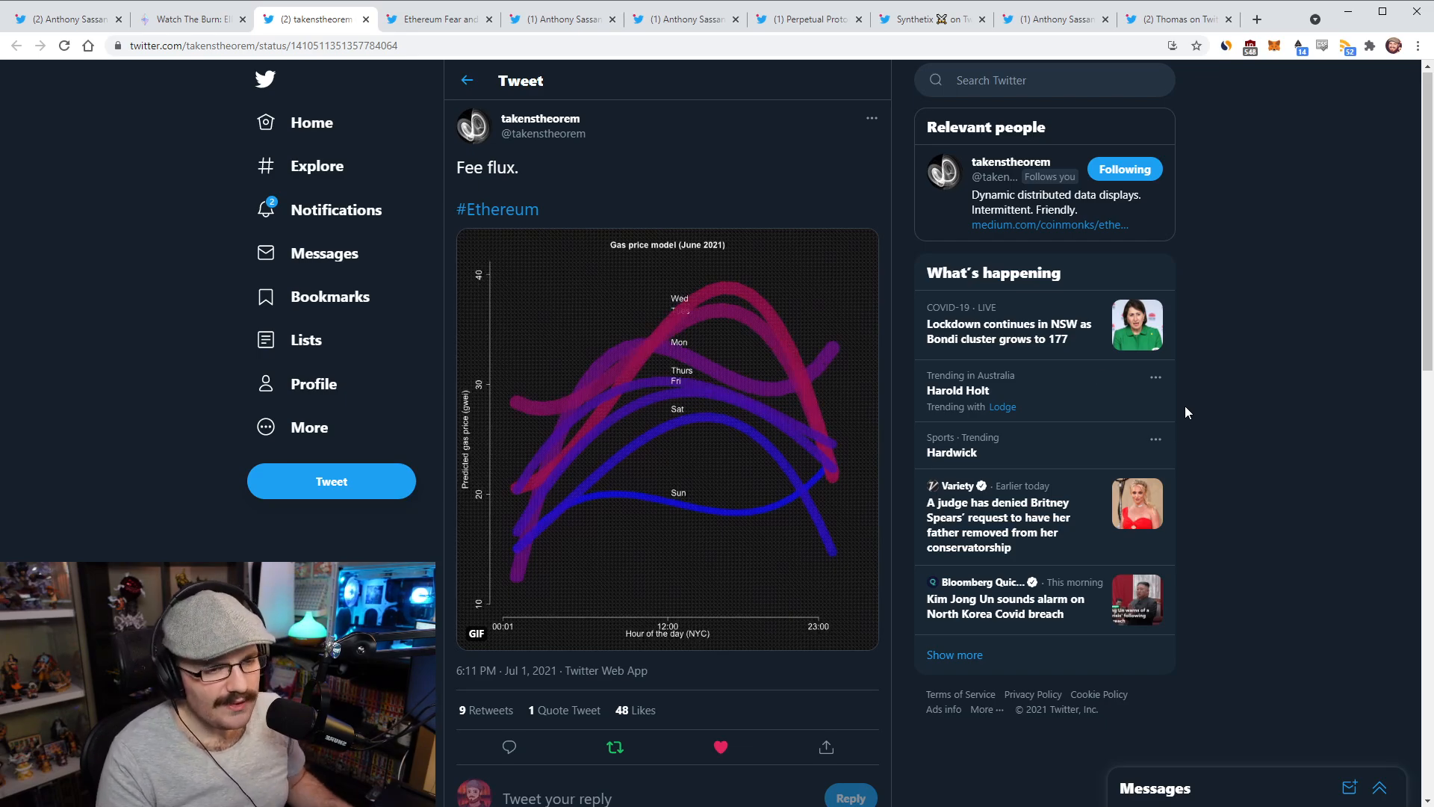
mouse_move(698, 149)
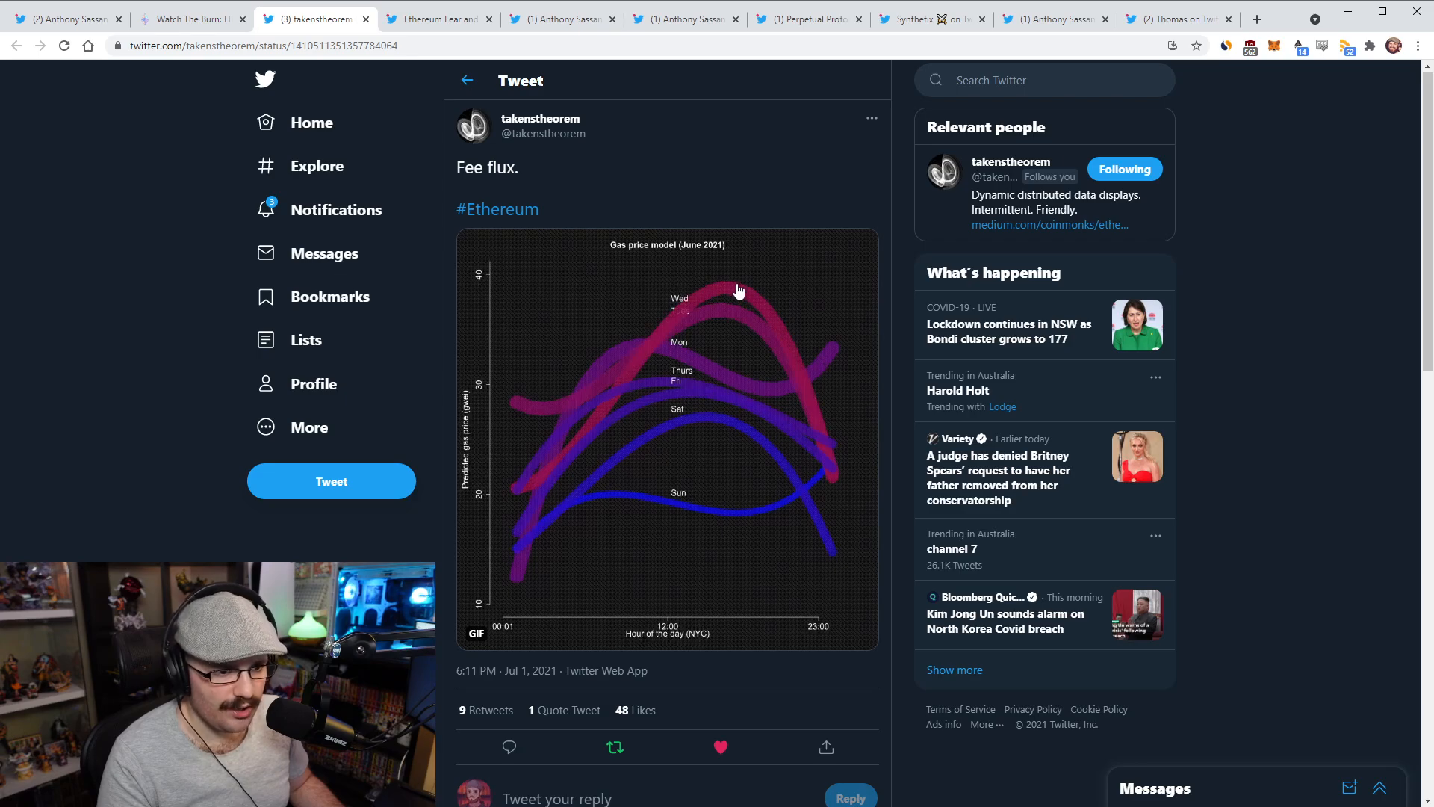
mouse_move(754, 309)
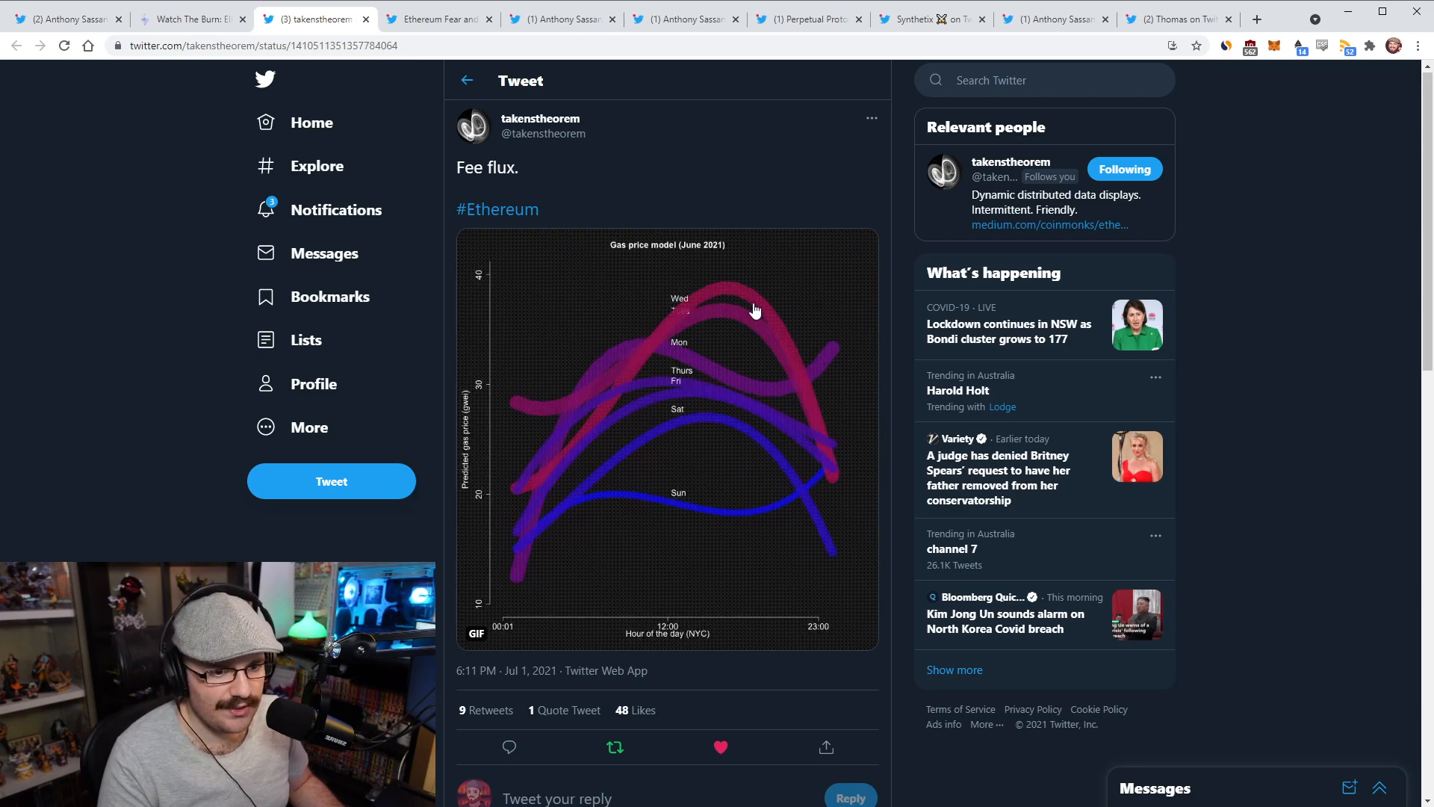
mouse_move(736, 313)
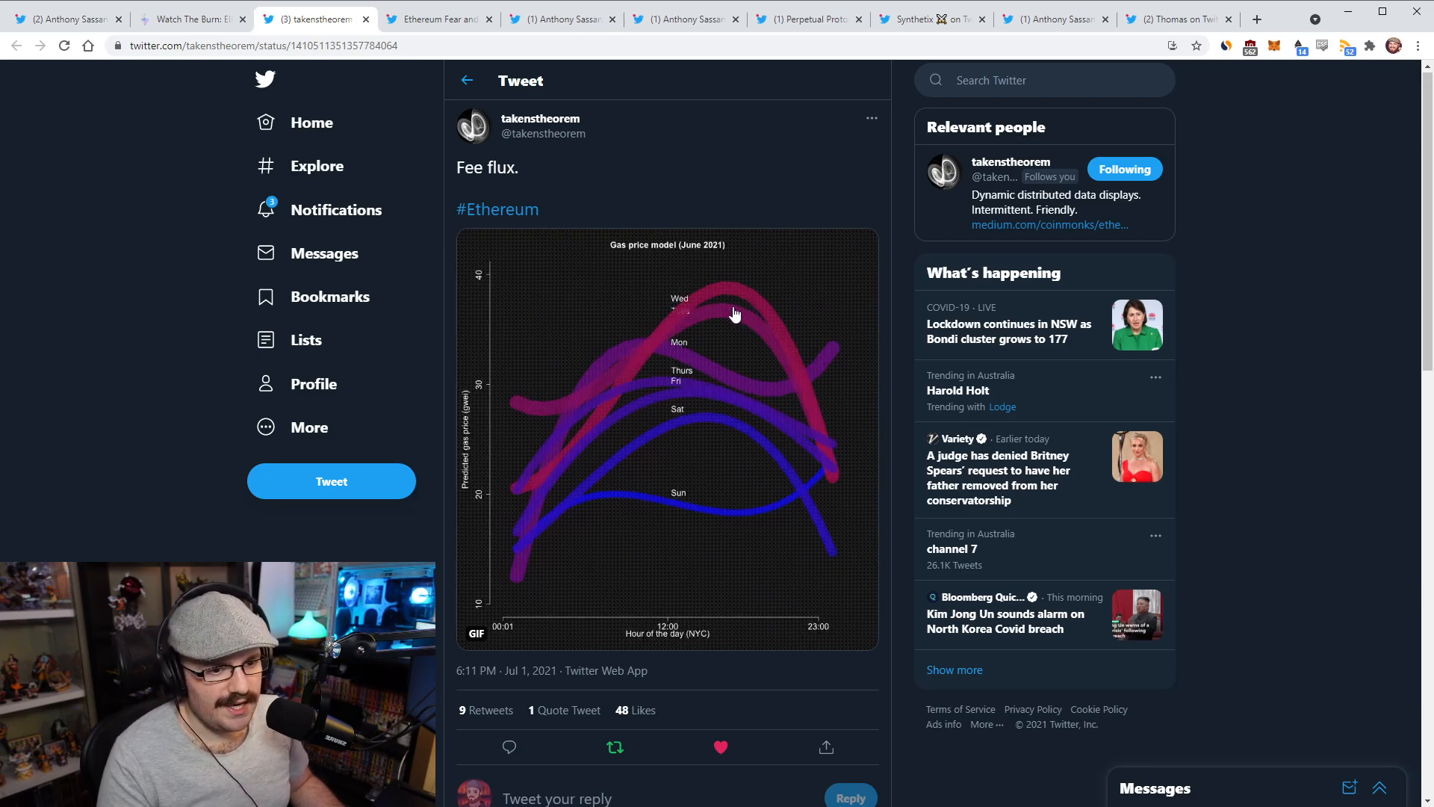
mouse_move(726, 308)
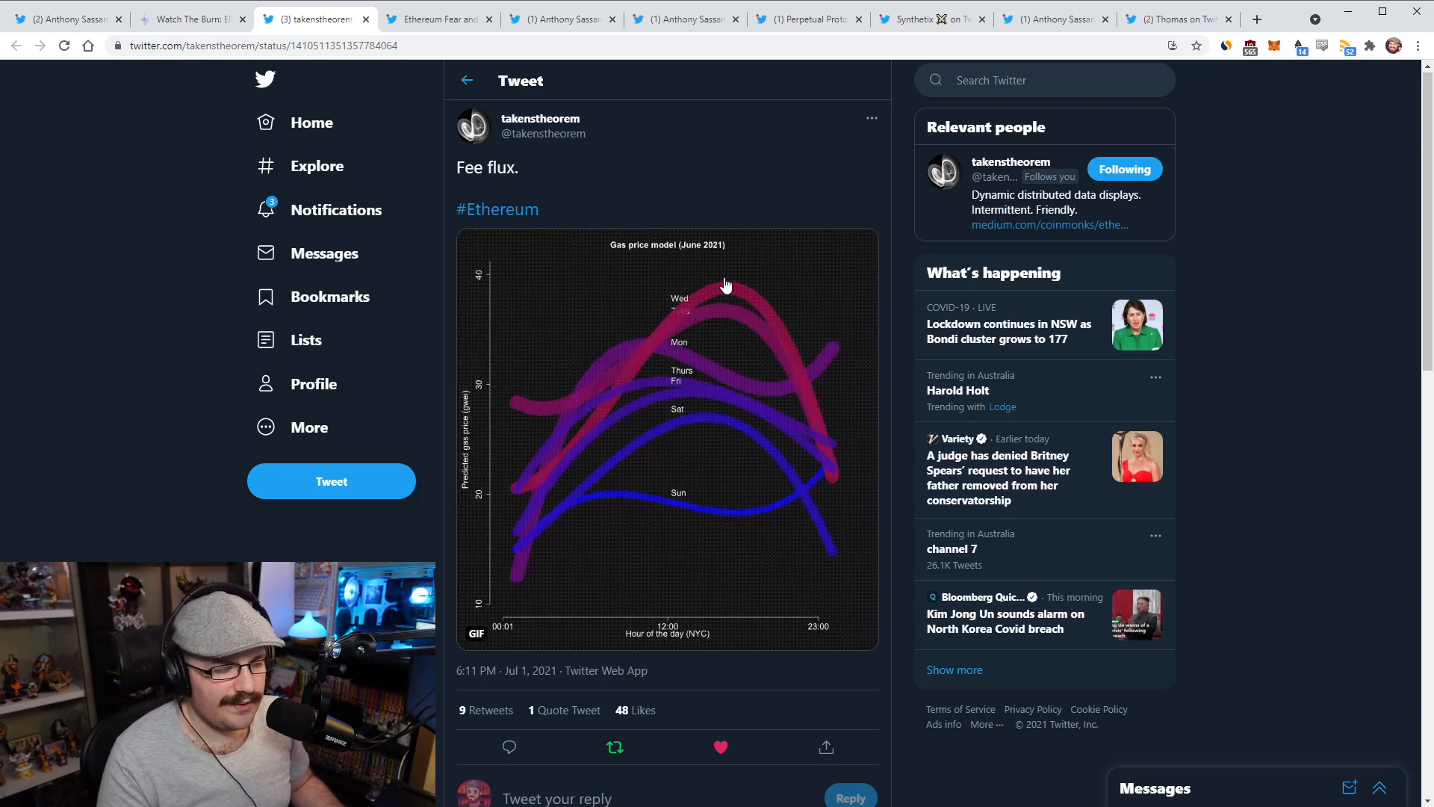
mouse_move(789, 335)
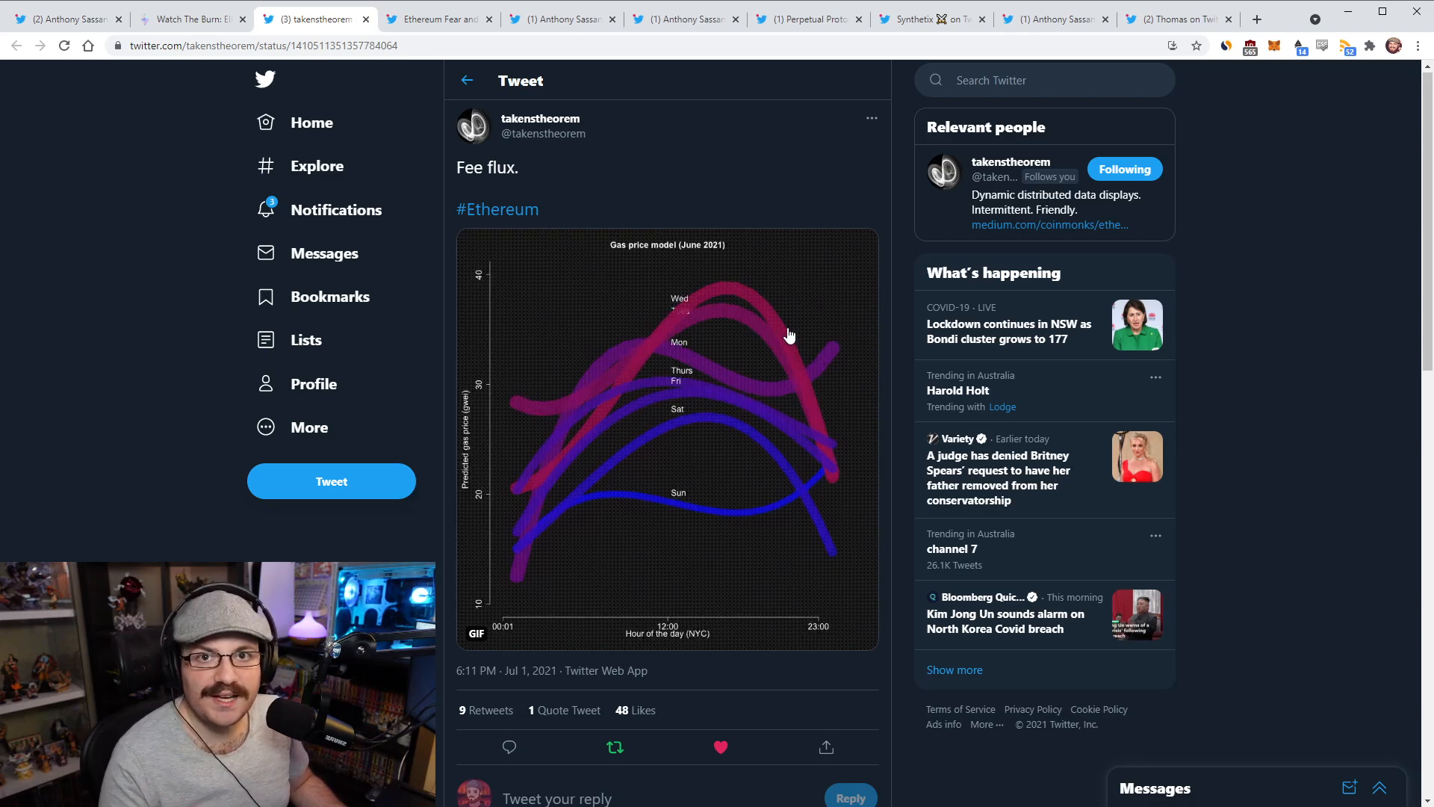
mouse_move(758, 327)
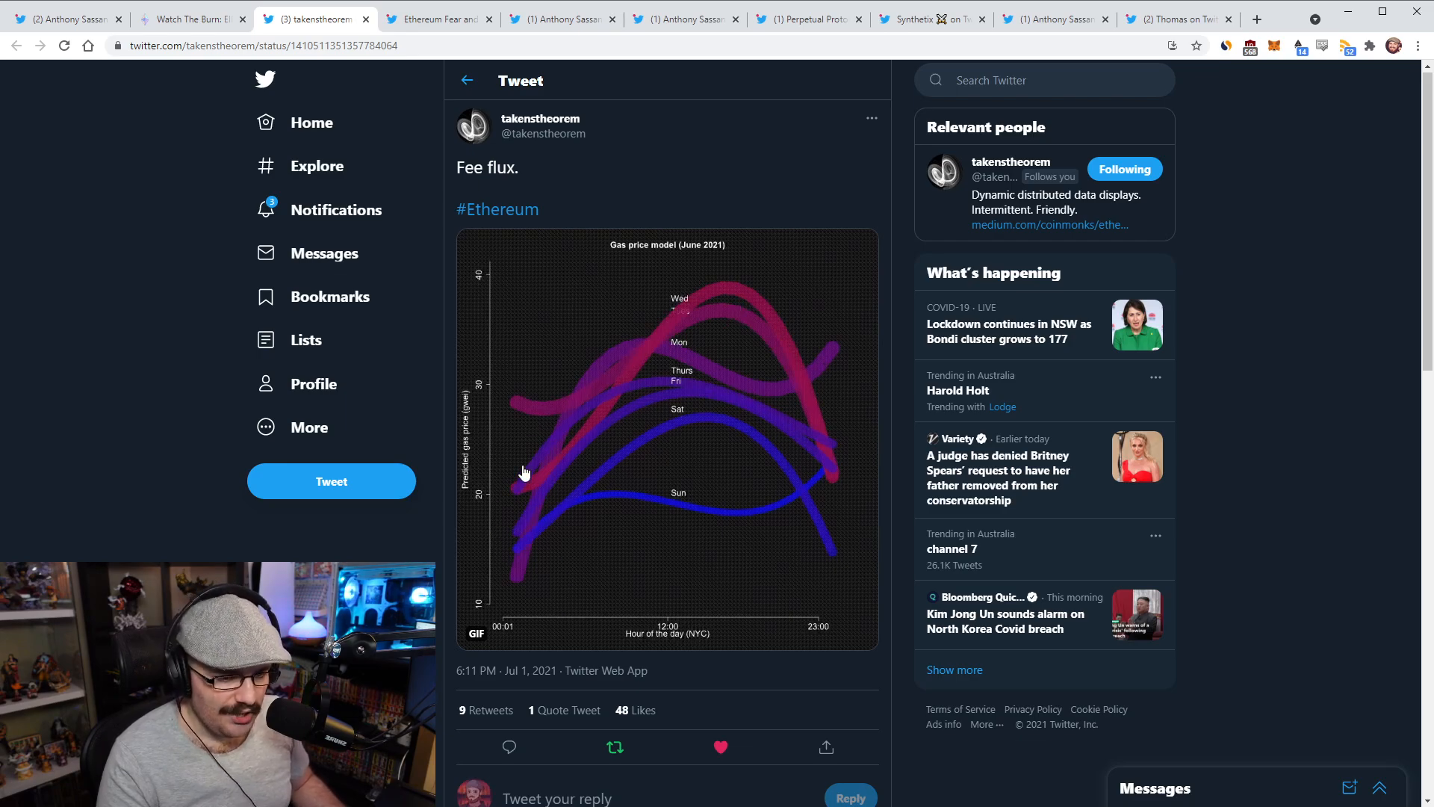
mouse_move(689, 478)
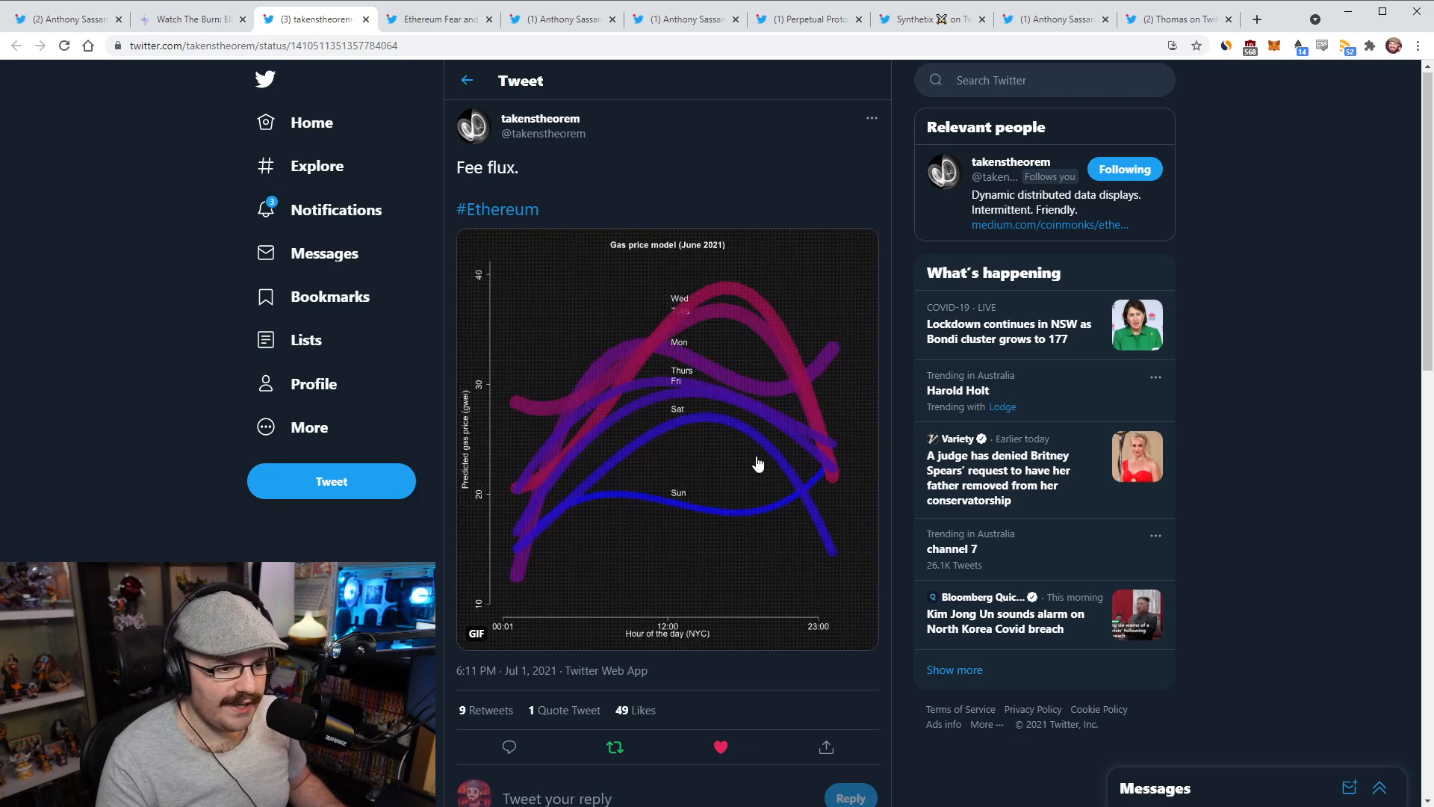
mouse_move(838, 563)
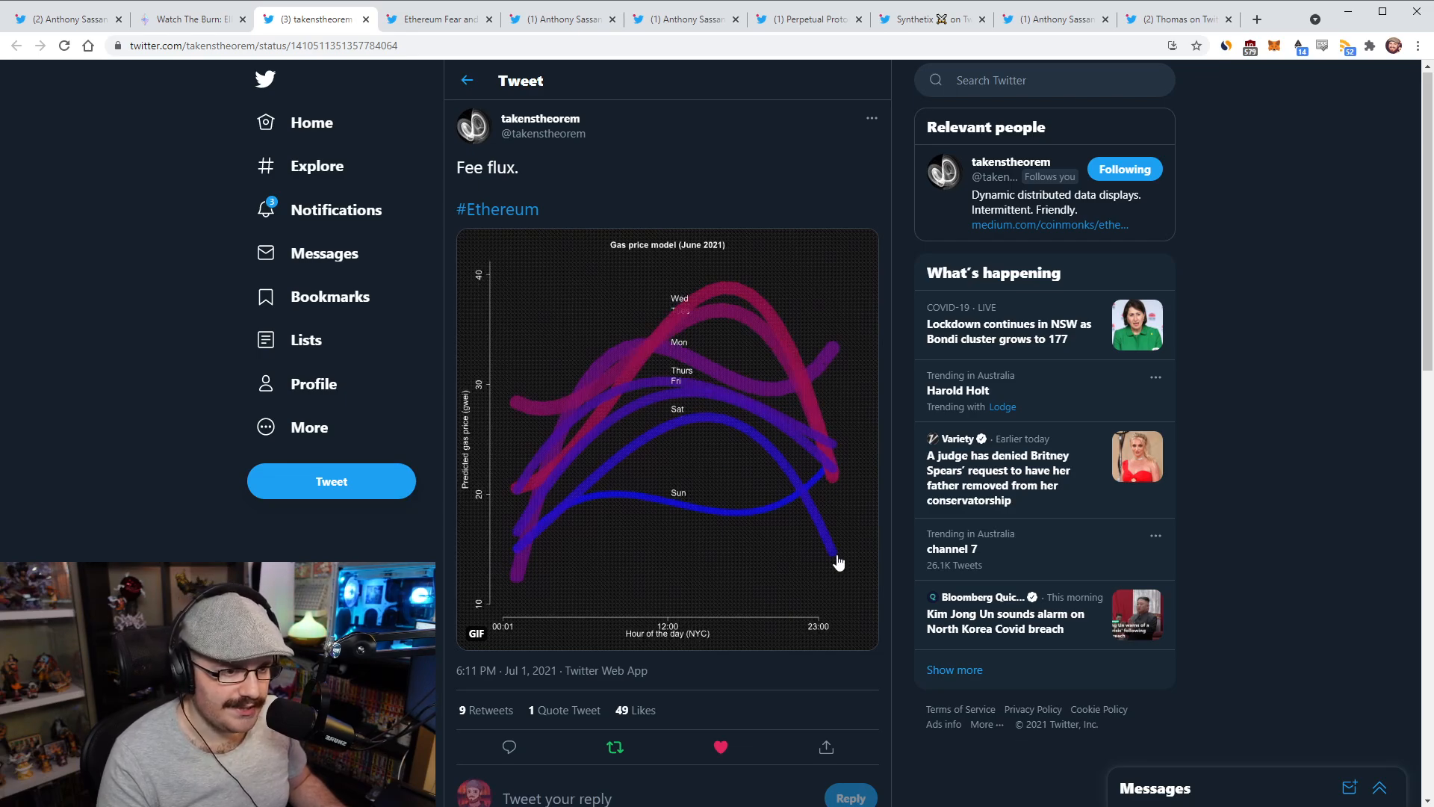
mouse_move(802, 473)
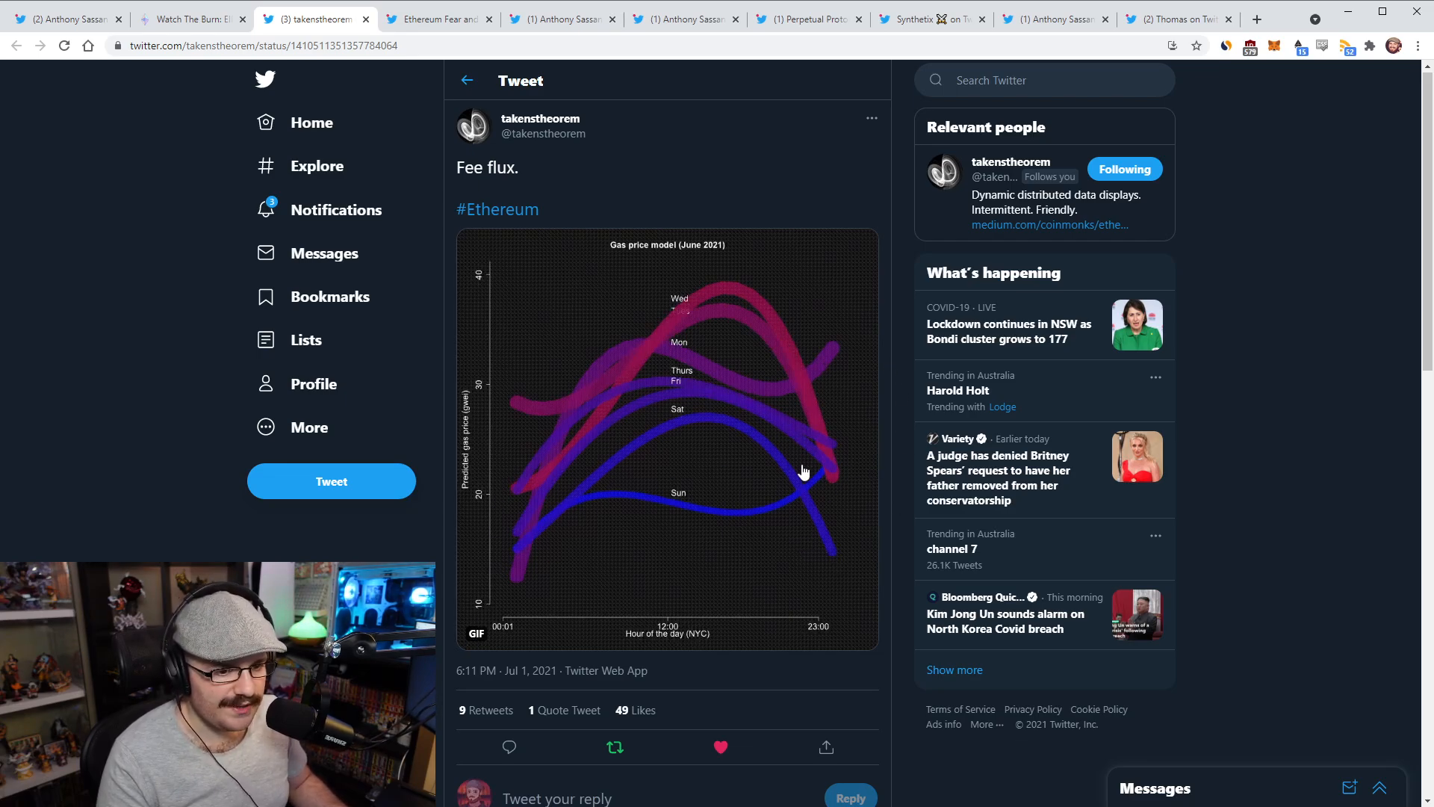
mouse_move(755, 522)
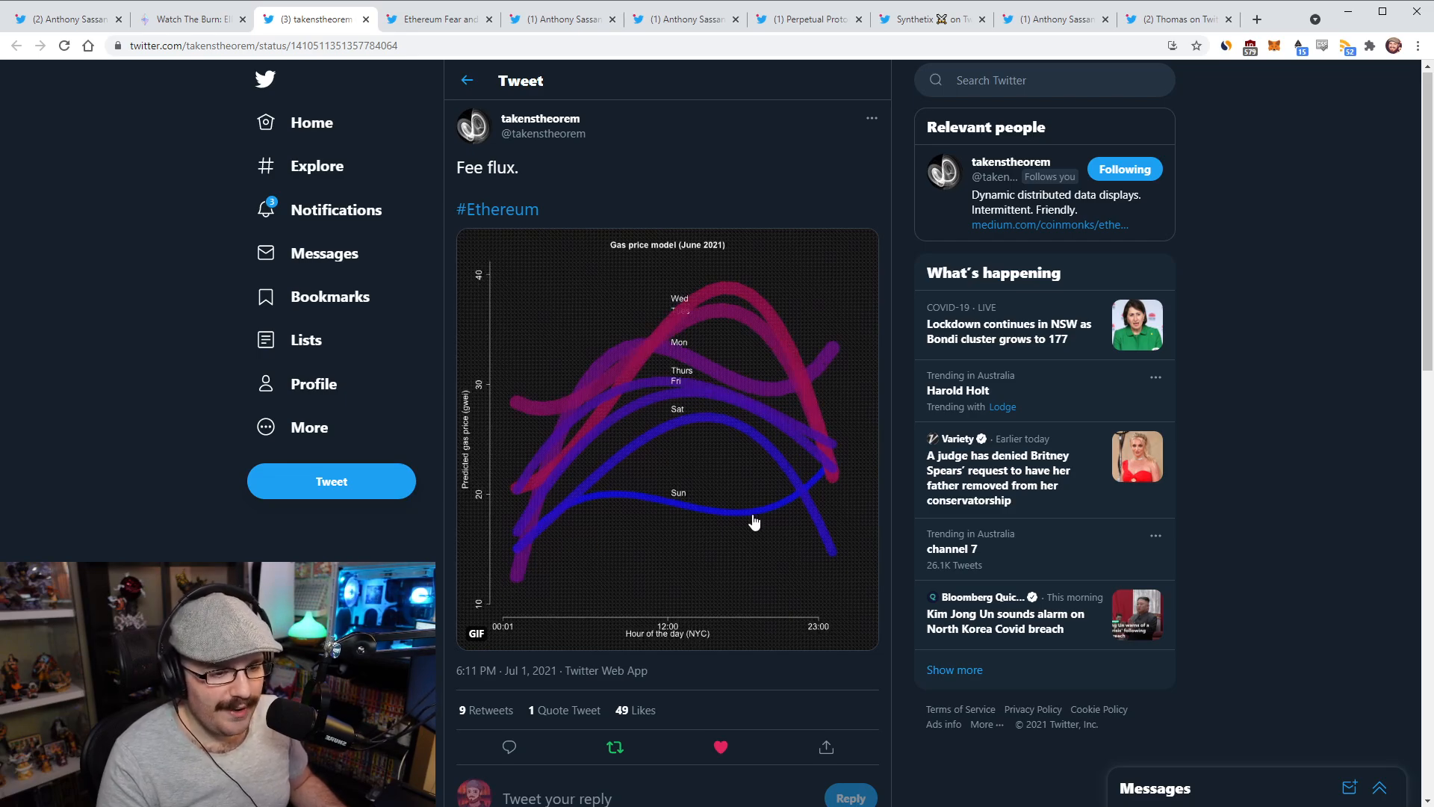
mouse_move(517, 513)
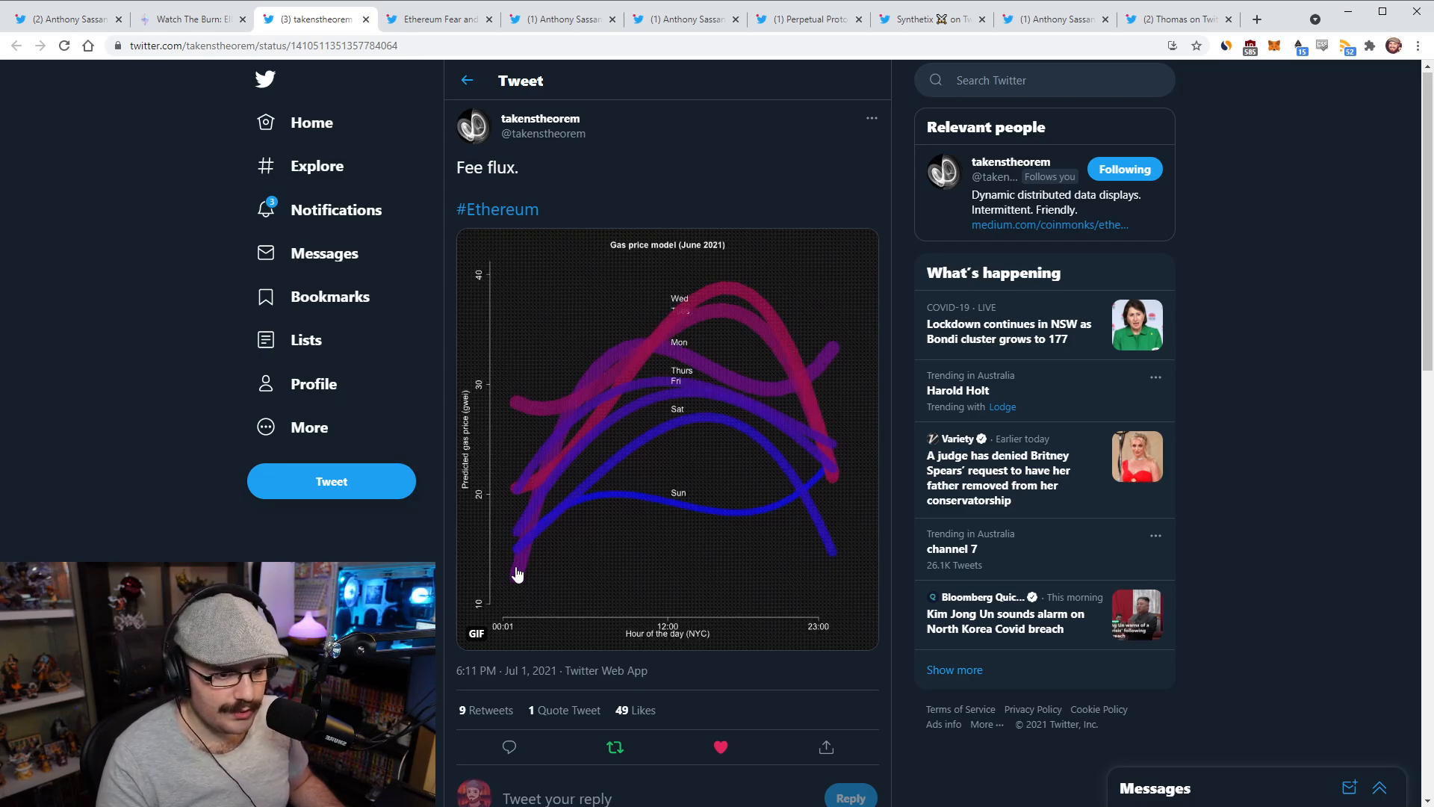
mouse_move(732, 294)
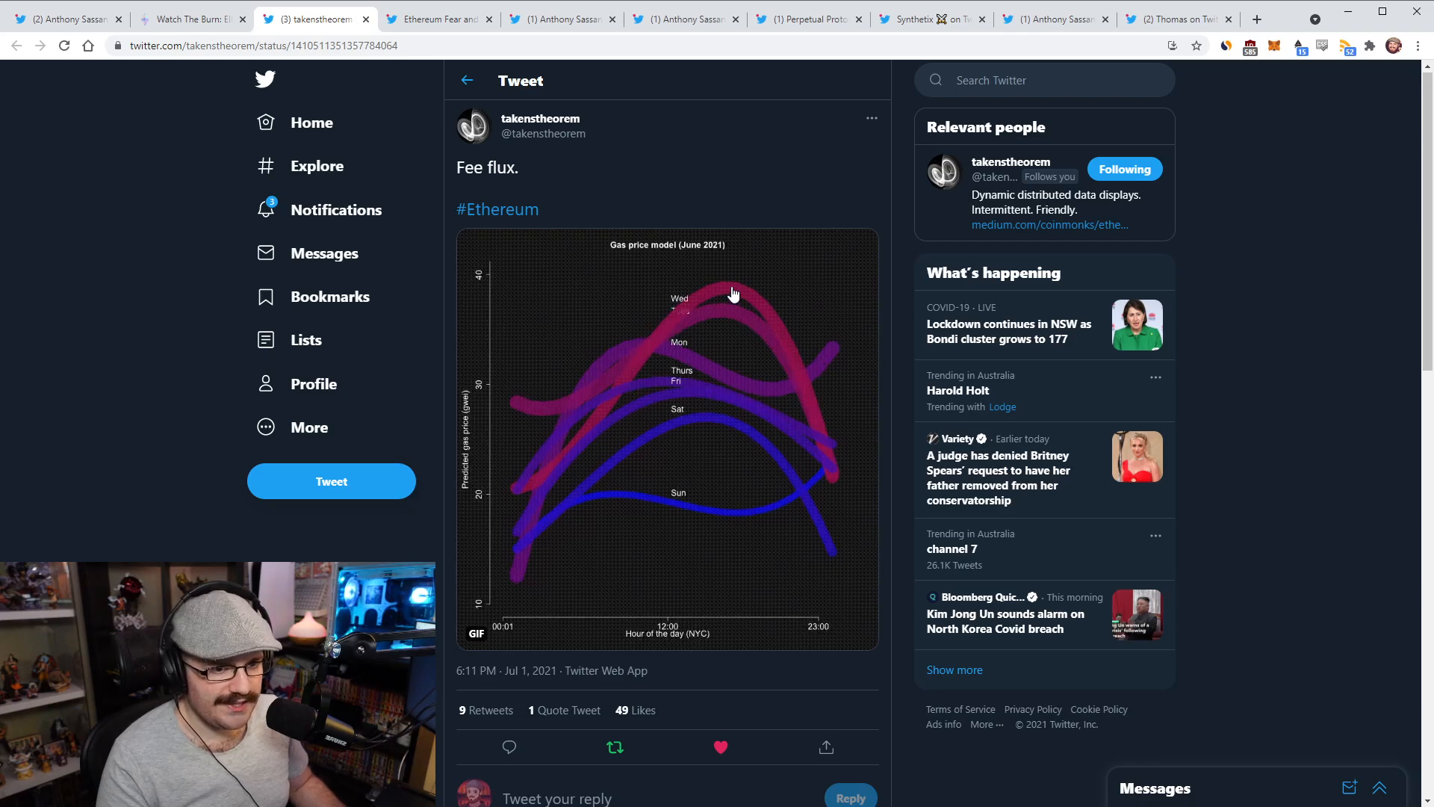
mouse_move(737, 297)
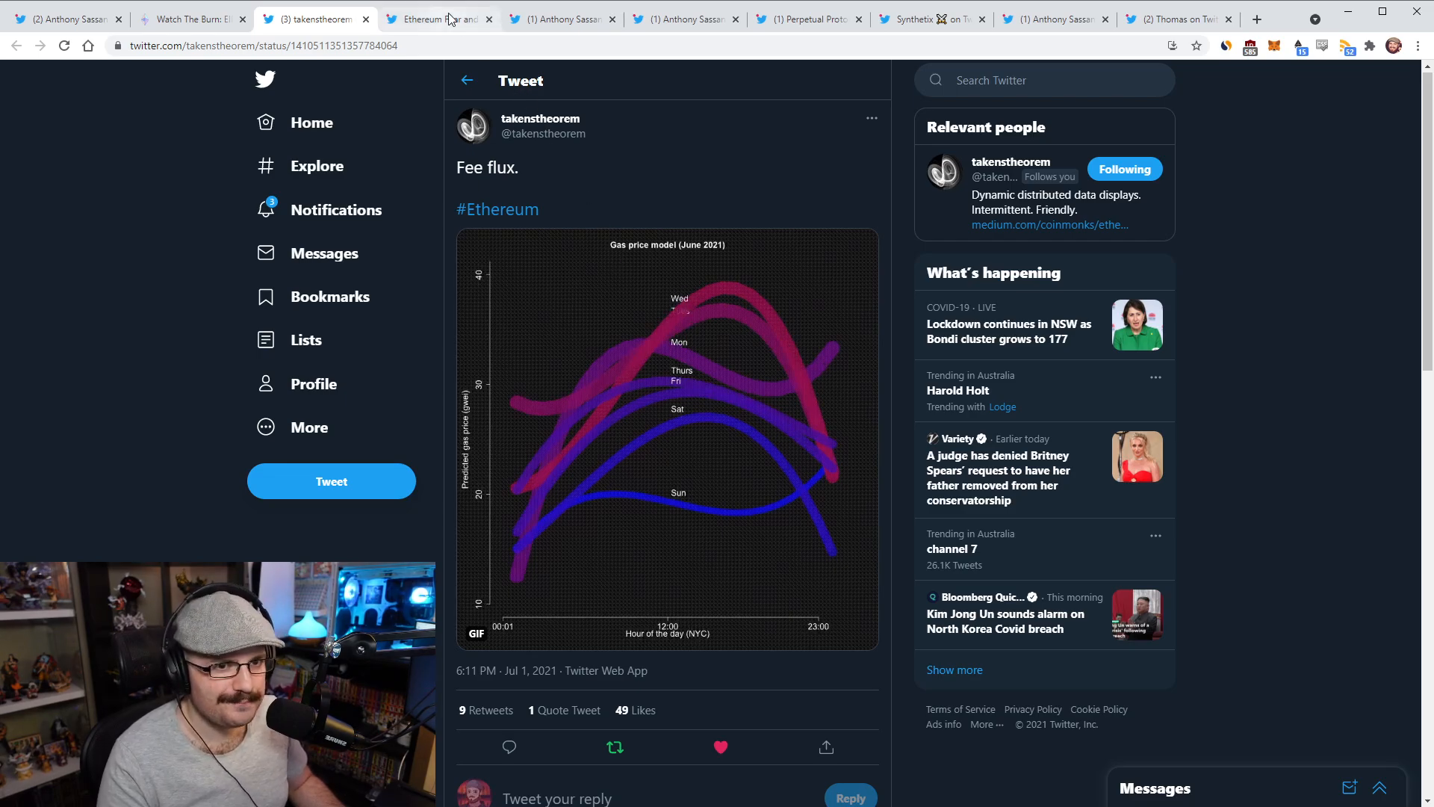
click(437, 18)
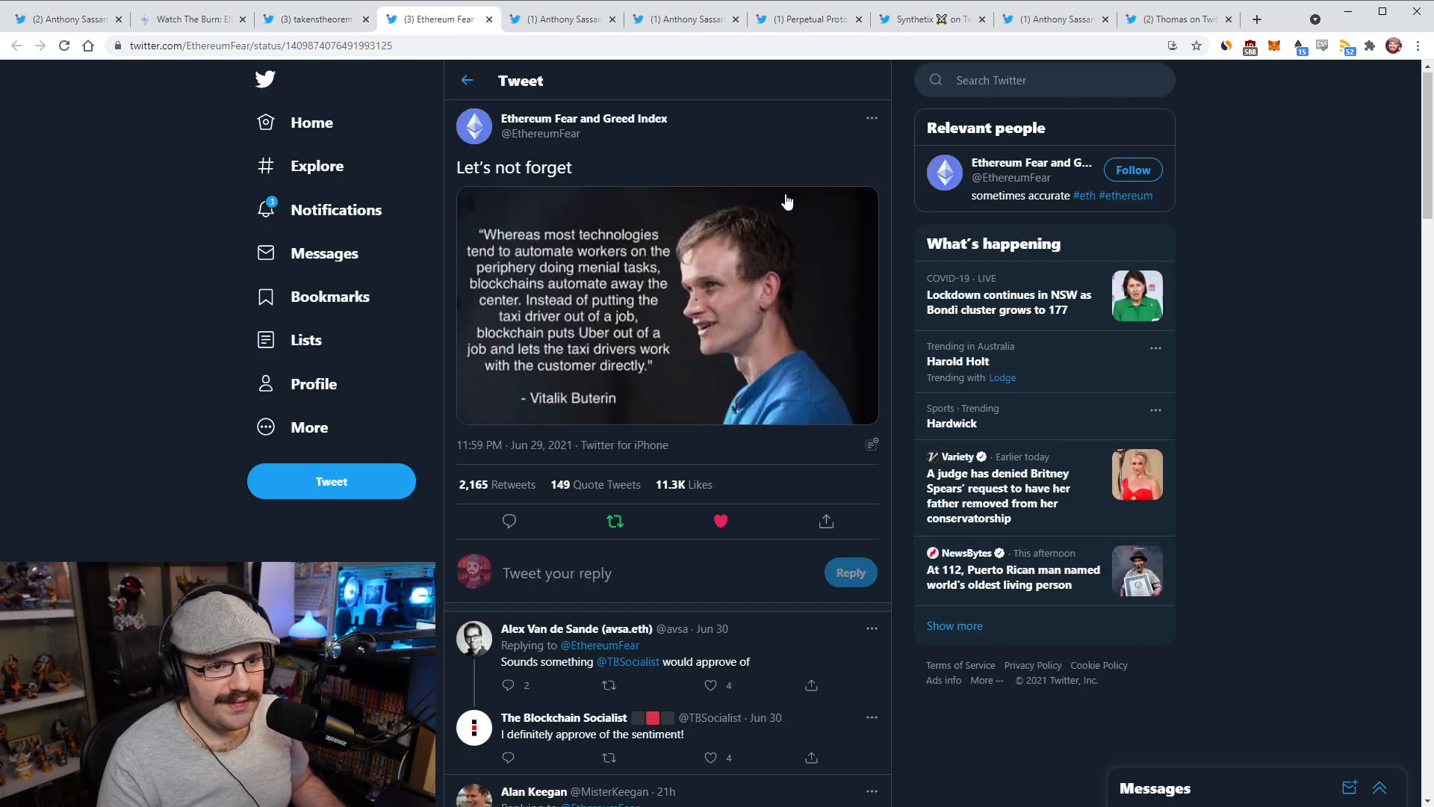
mouse_move(645, 187)
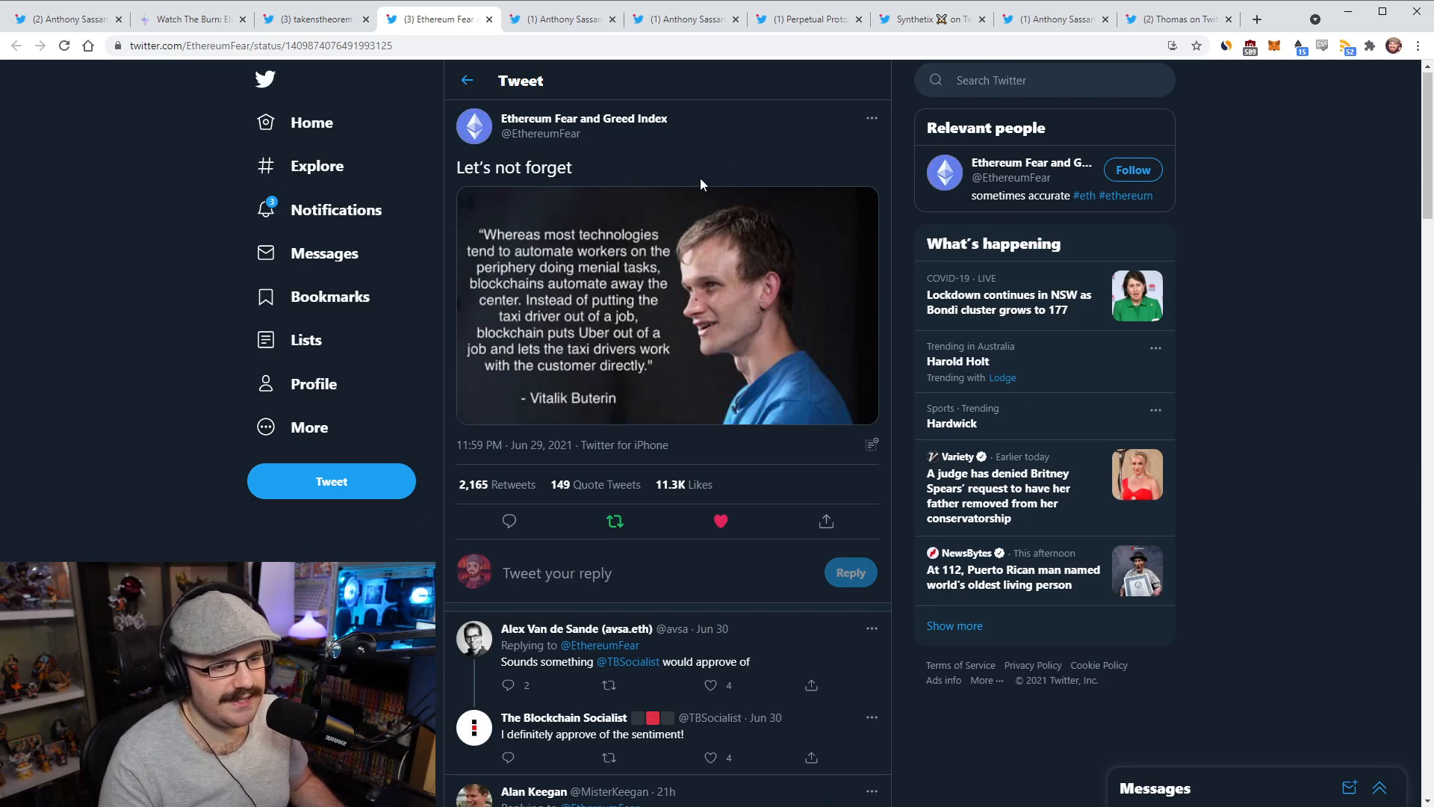
mouse_move(687, 190)
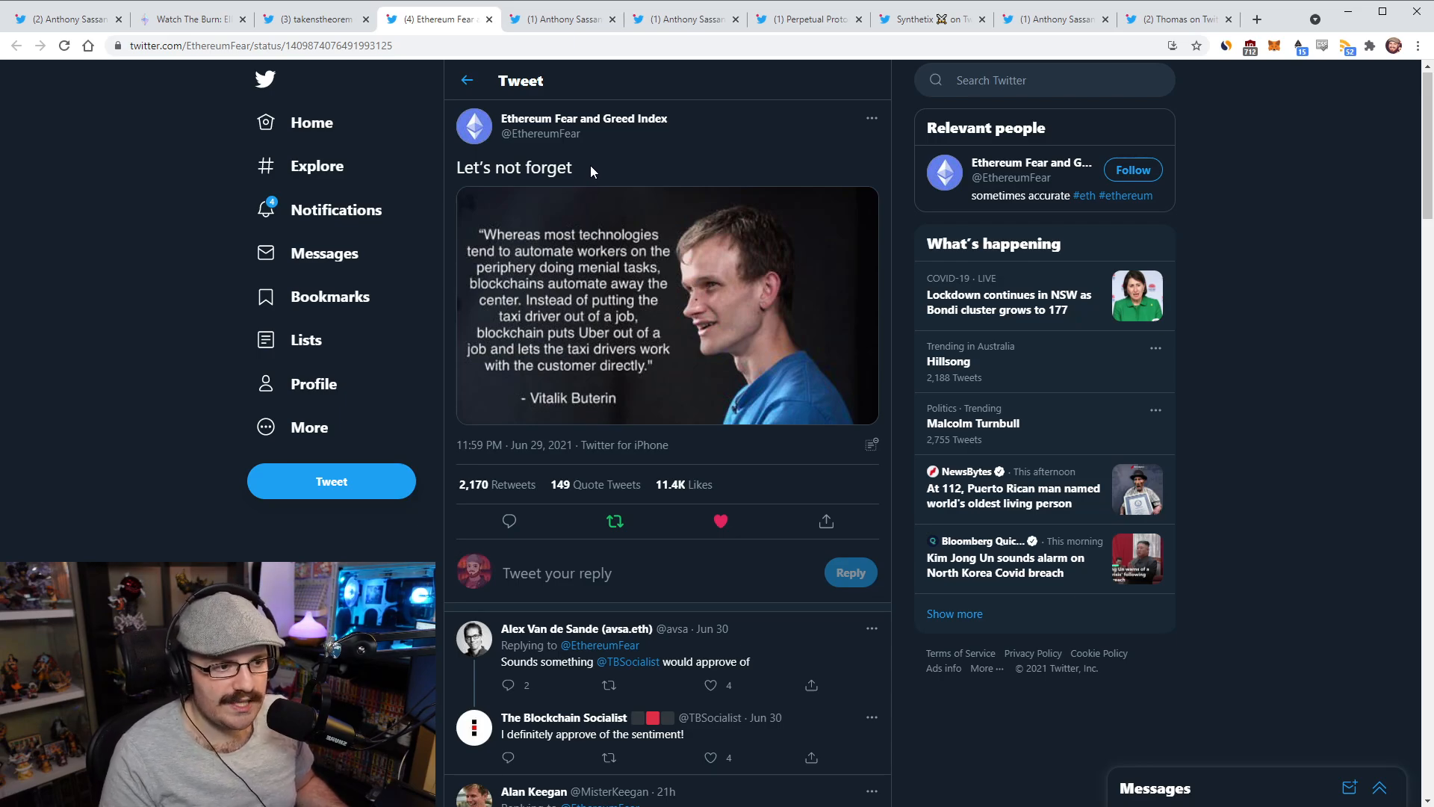
mouse_move(610, 166)
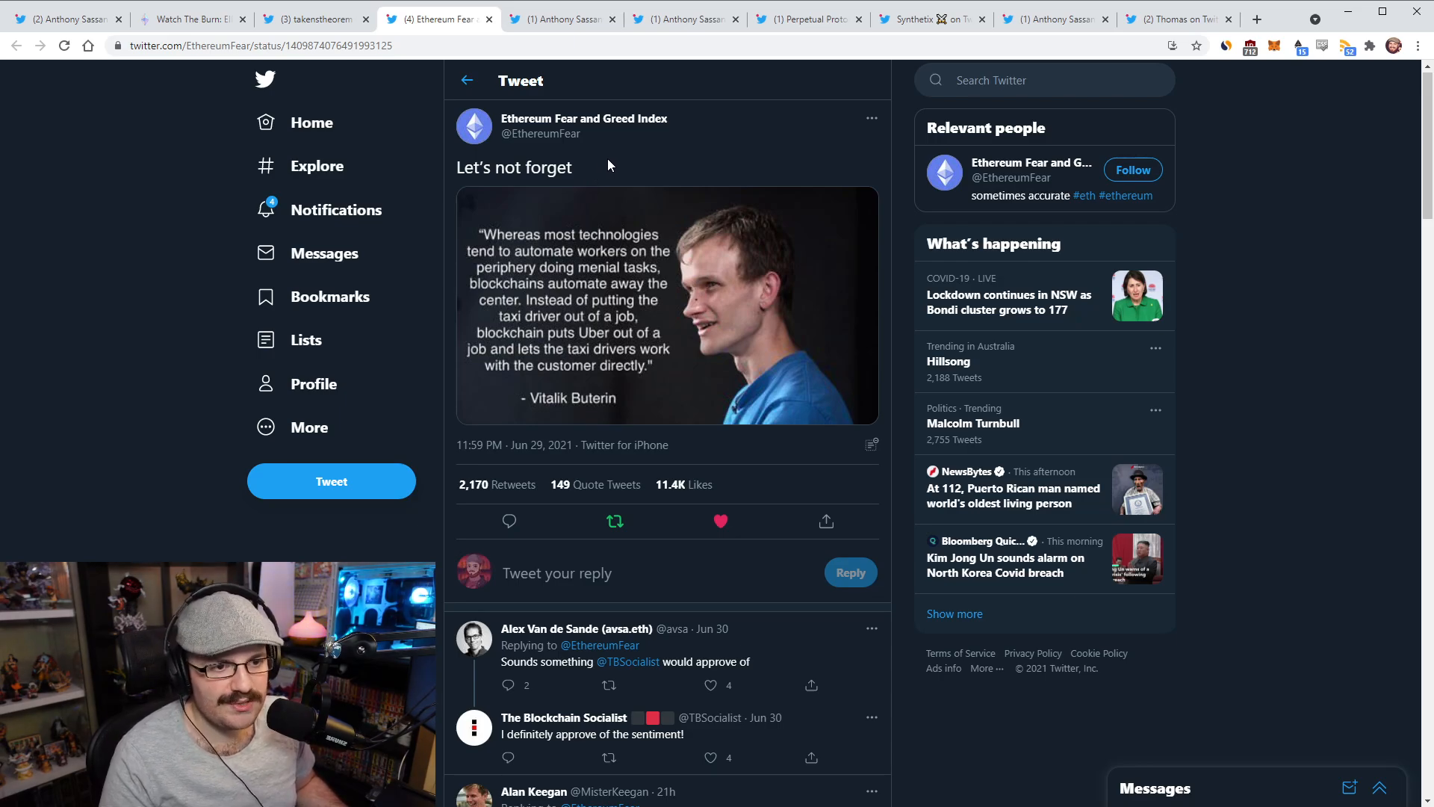
click(560, 17)
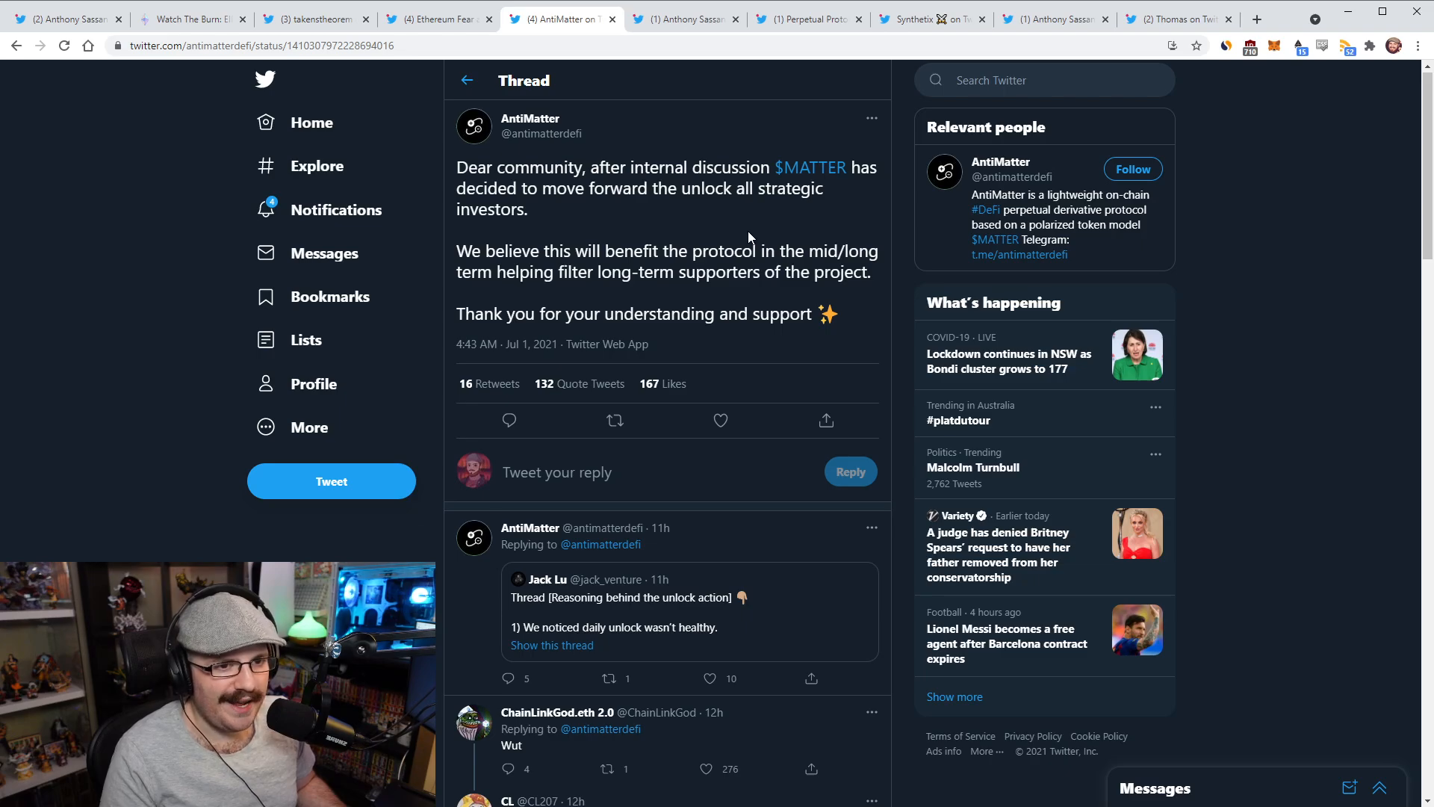
mouse_move(685, 263)
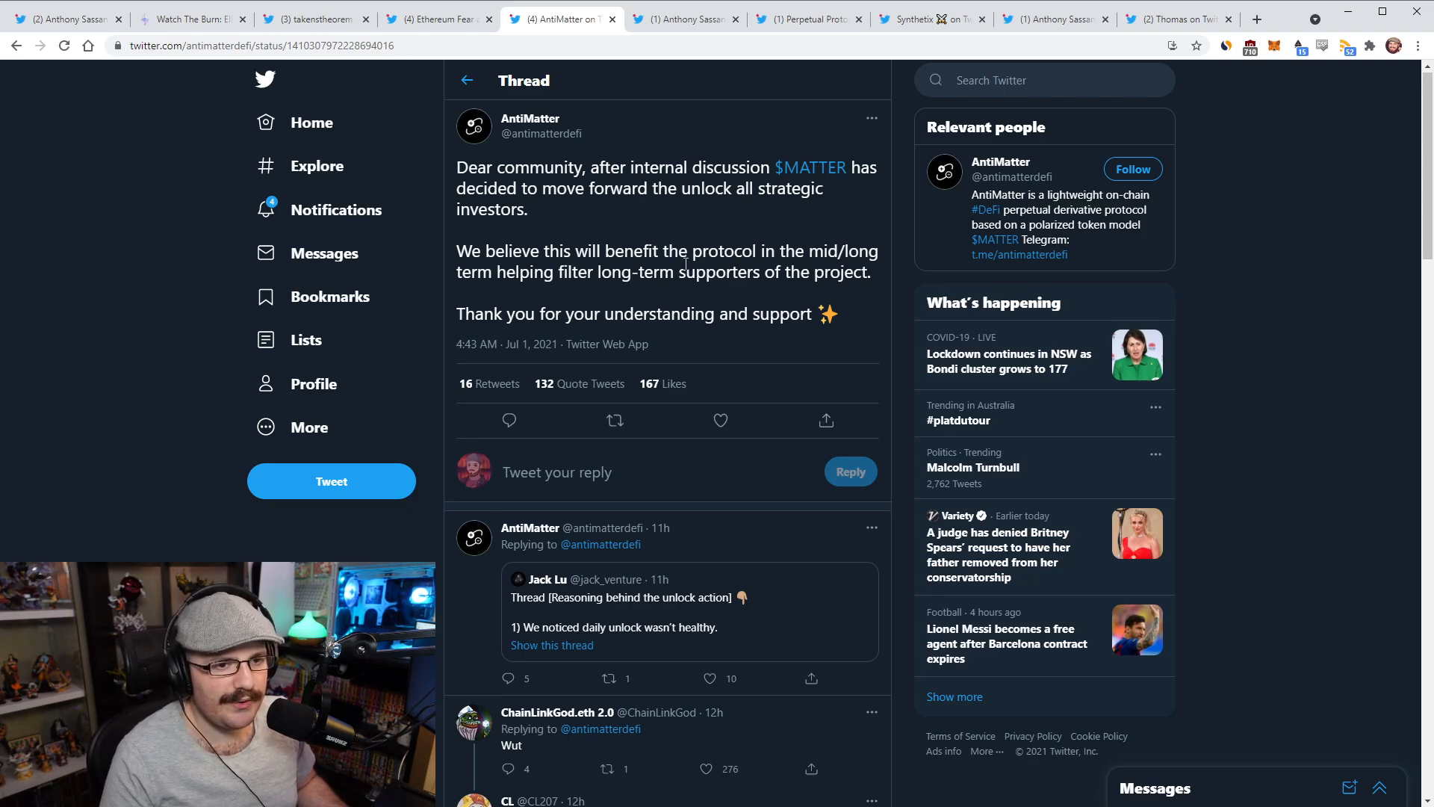
mouse_move(659, 349)
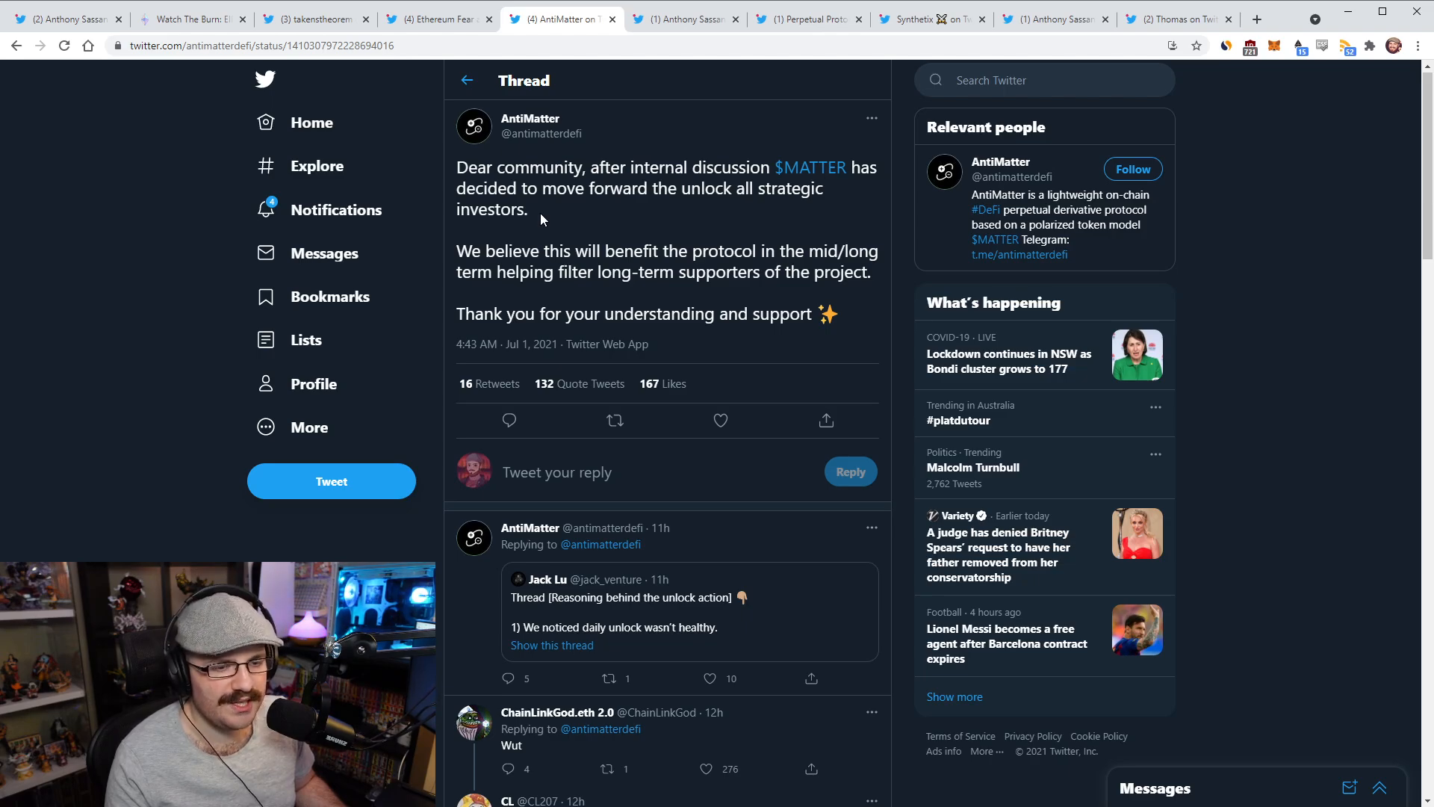
mouse_move(829, 212)
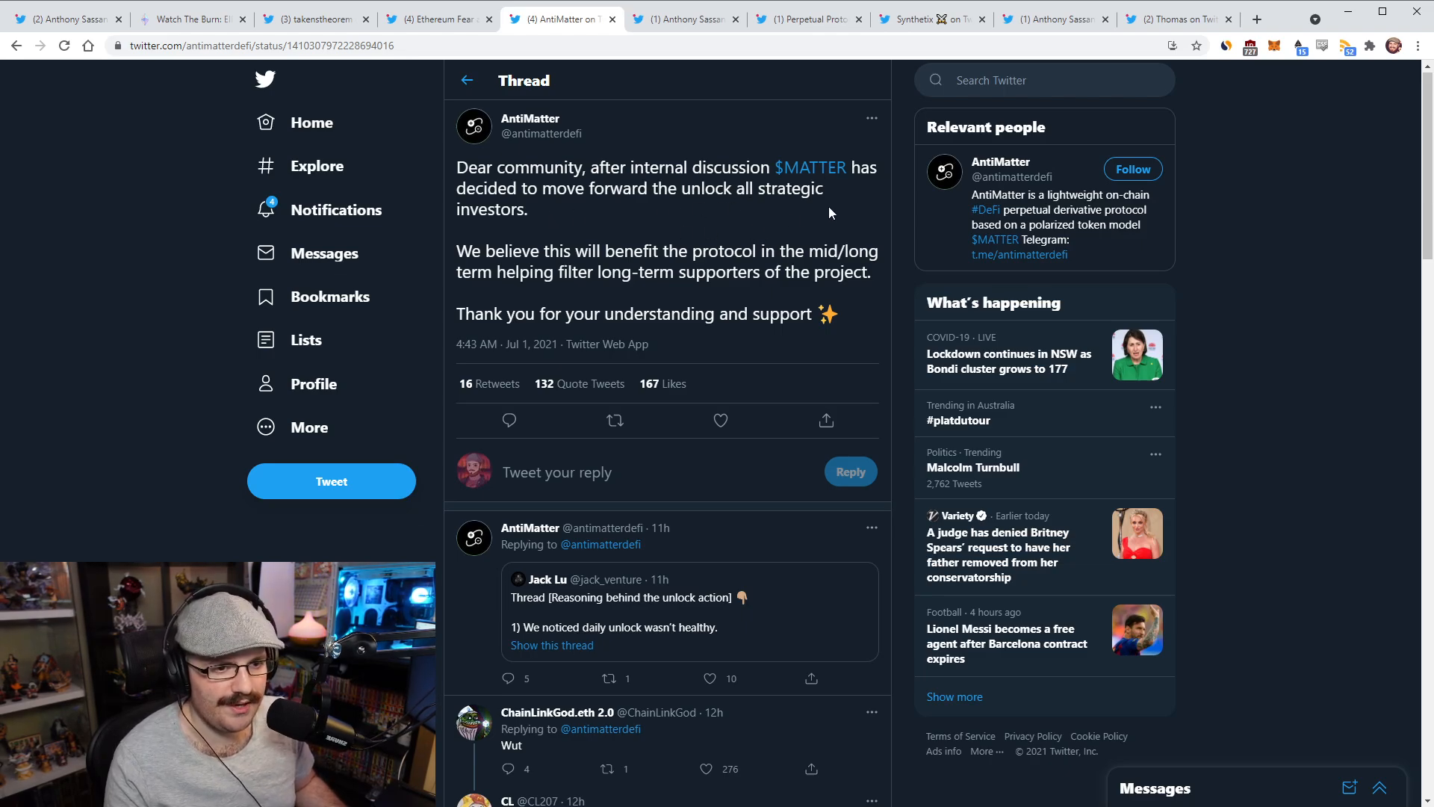
mouse_move(700, 260)
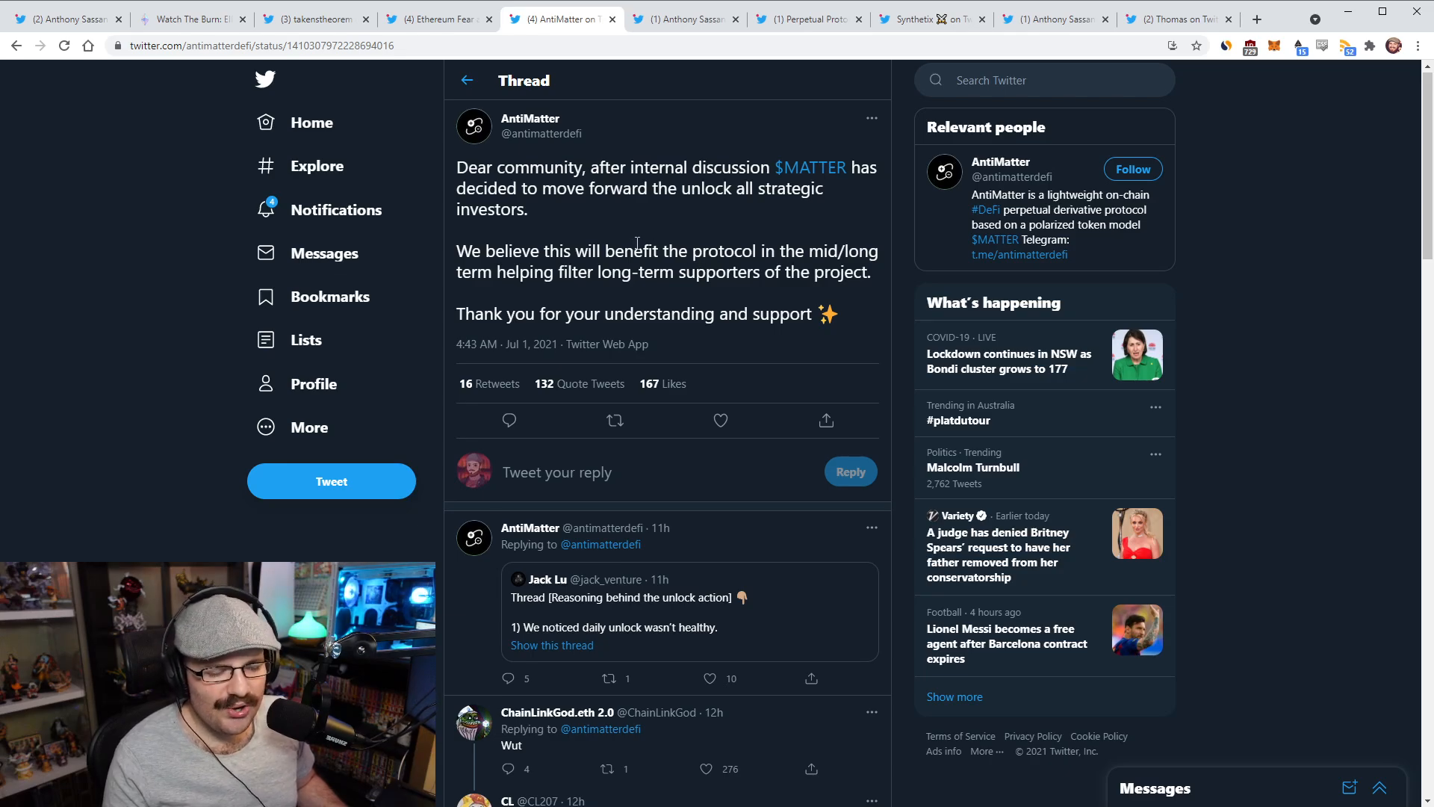
click(466, 83)
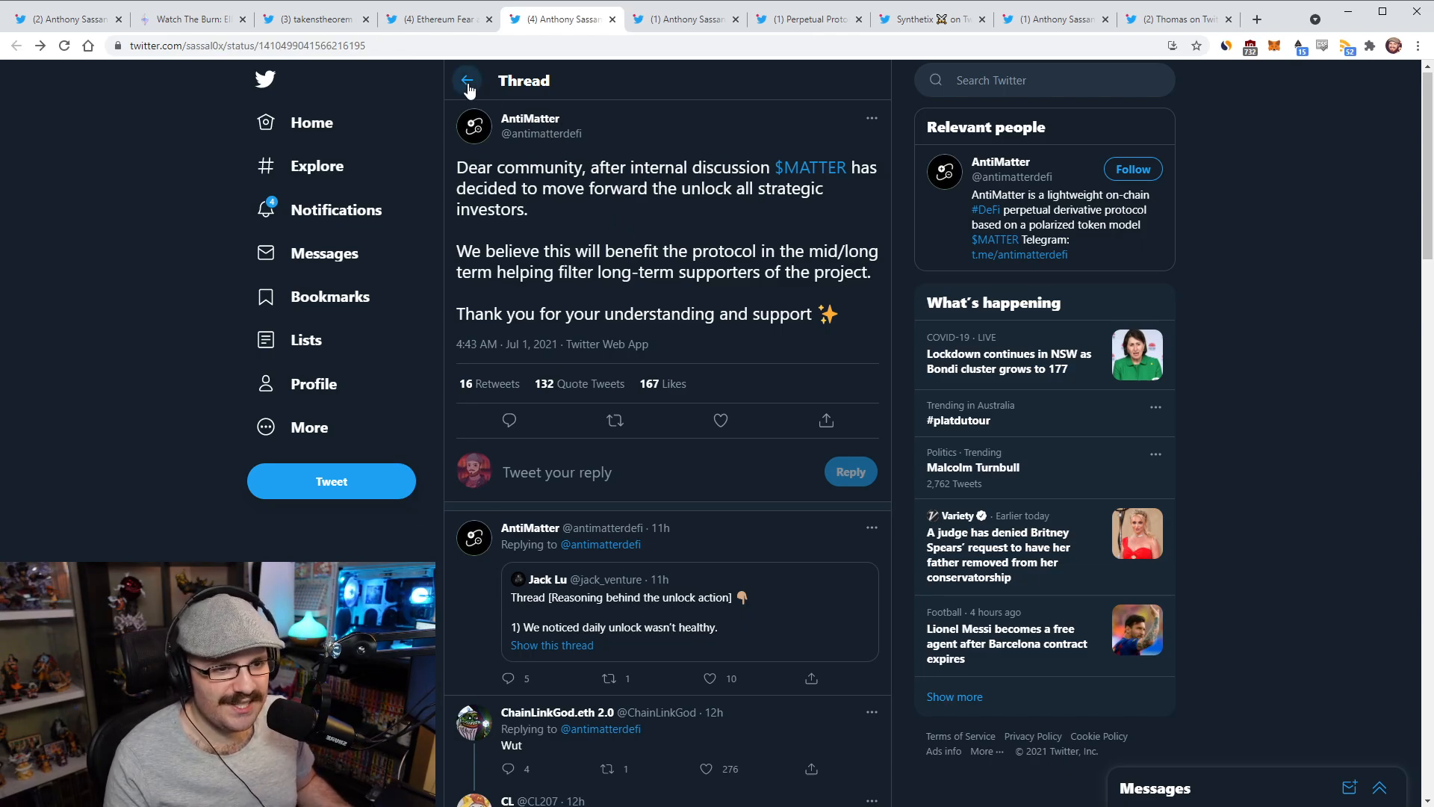
click(466, 80)
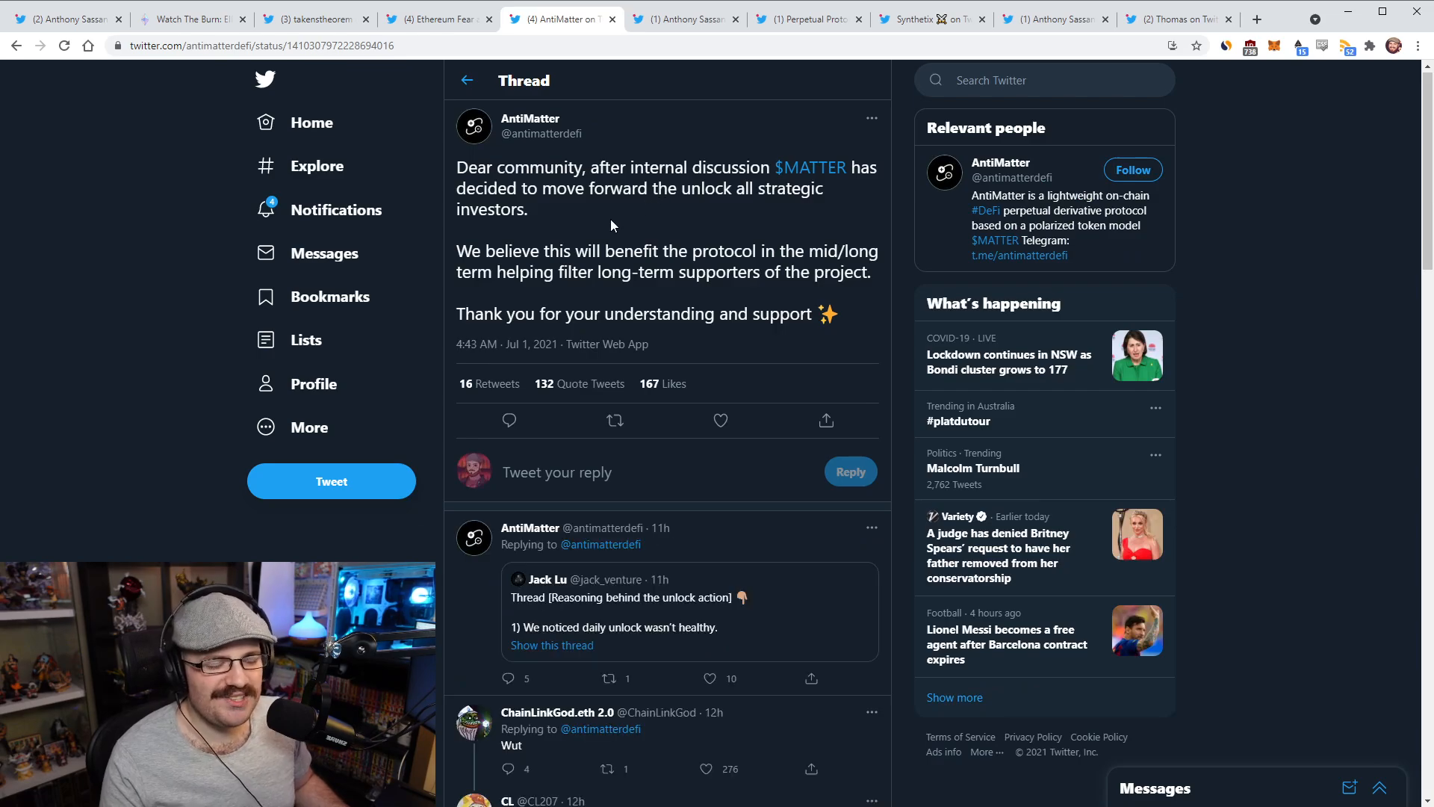
Return to Sassano's tweet quoting the AntiMatter announcement, then move to the next Twitter tab.
double_click(491, 209)
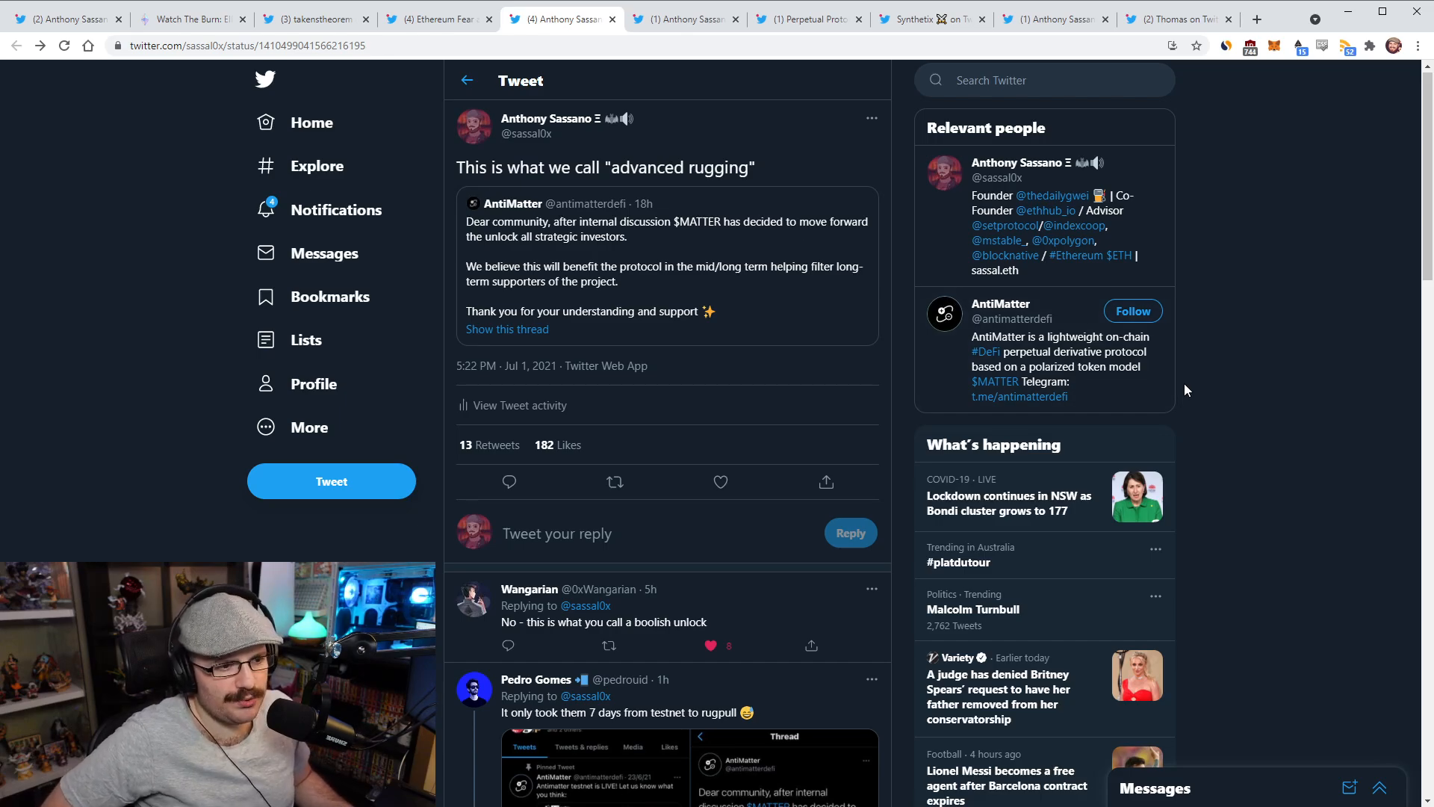
mouse_move(796, 294)
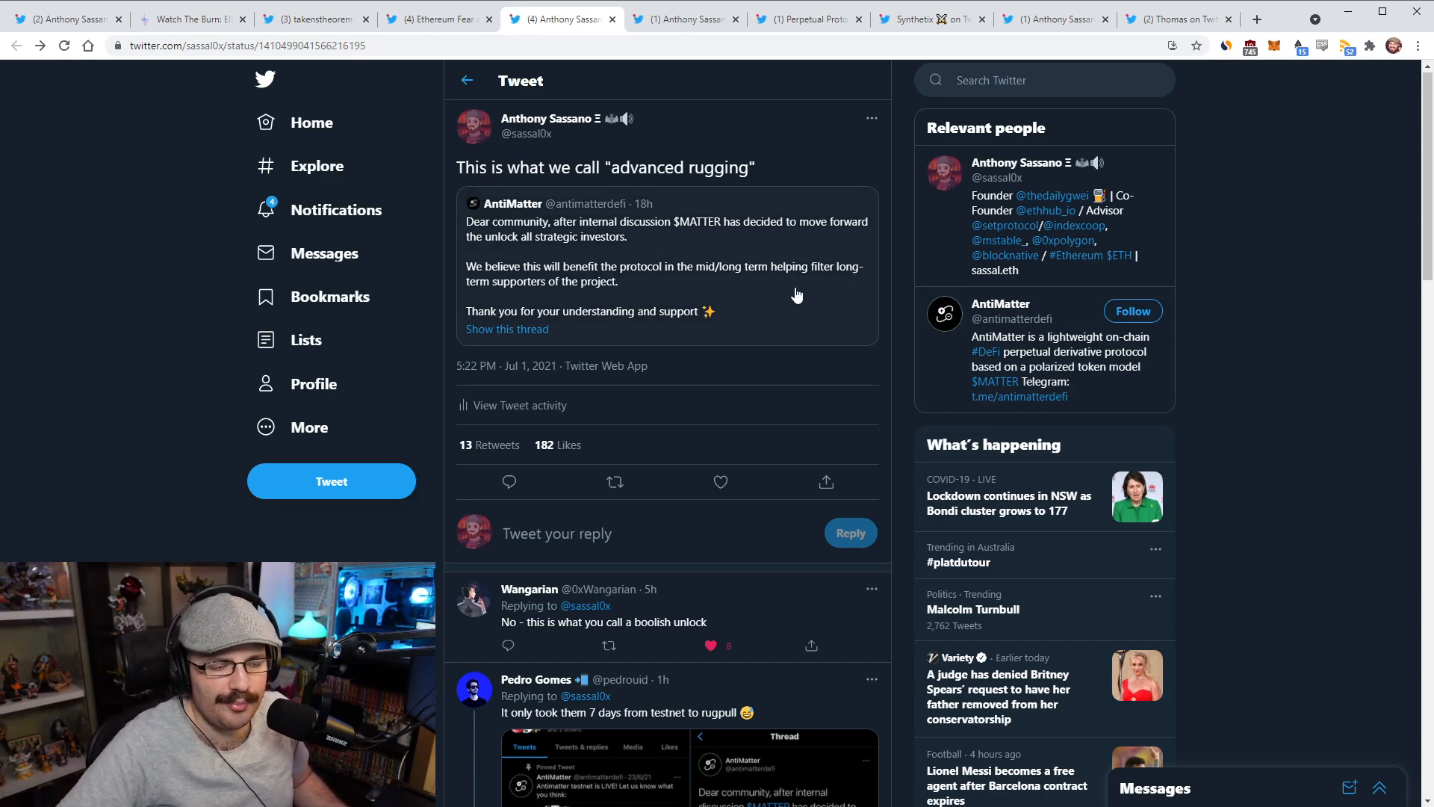
mouse_move(1399, 457)
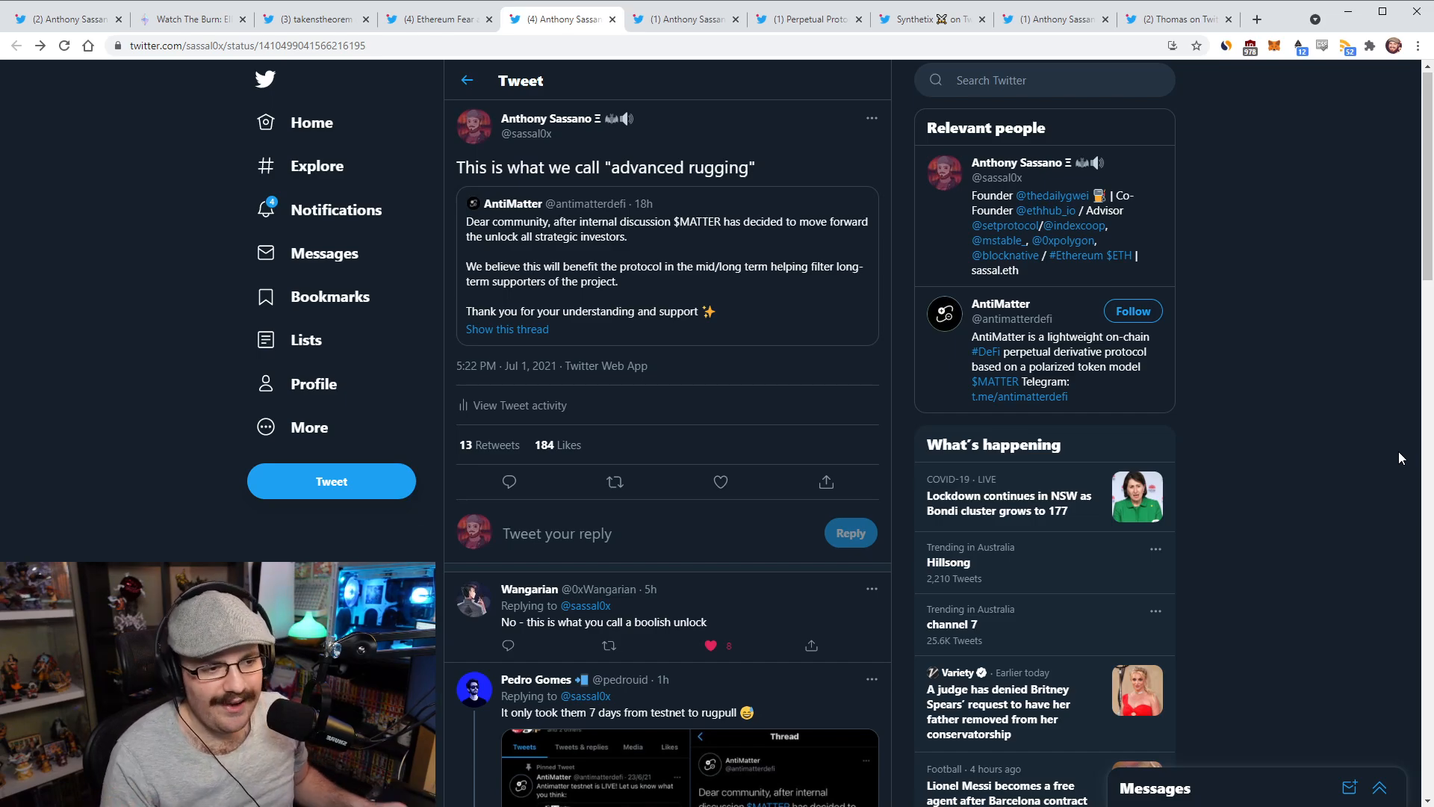
mouse_move(1304, 375)
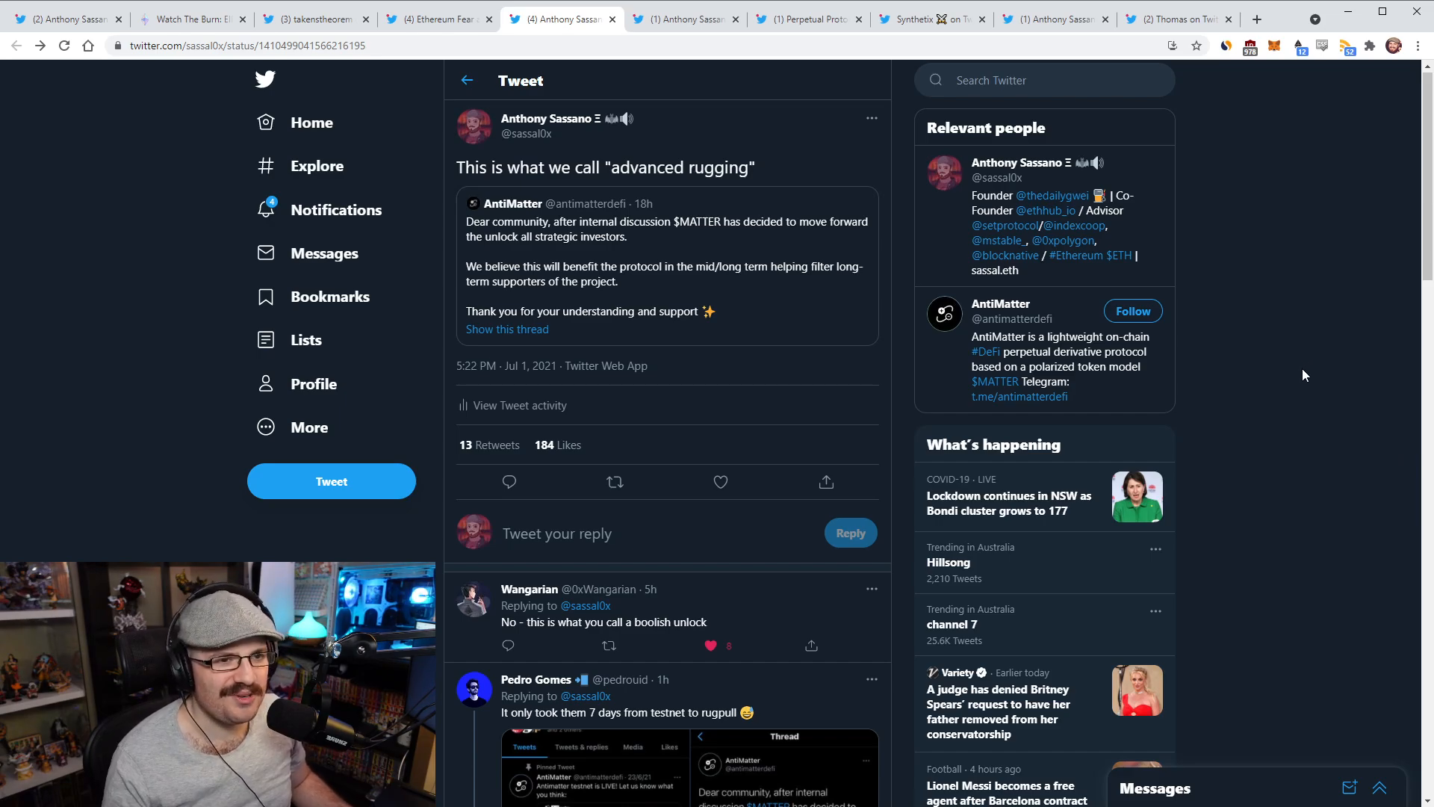
mouse_move(1304, 364)
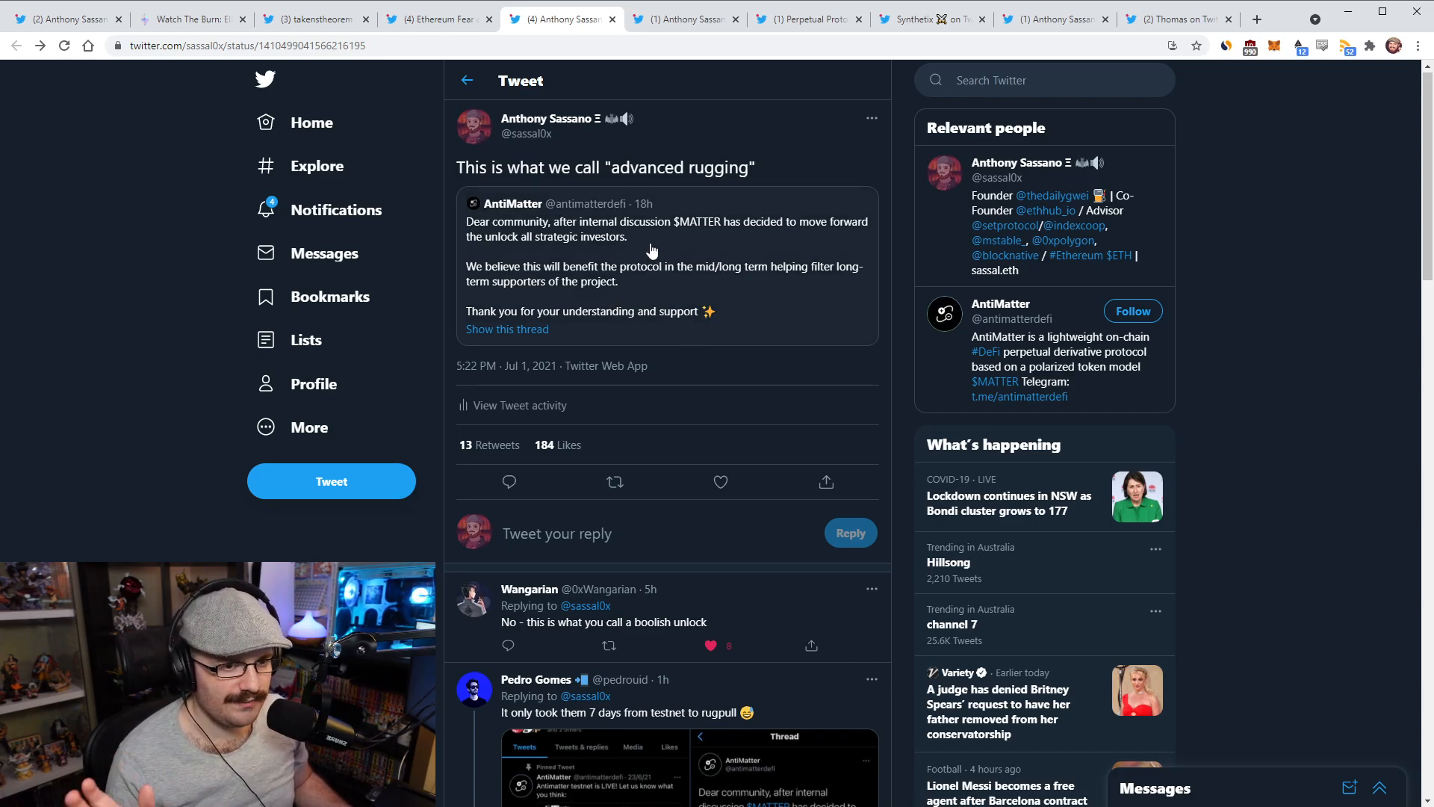
mouse_move(612, 251)
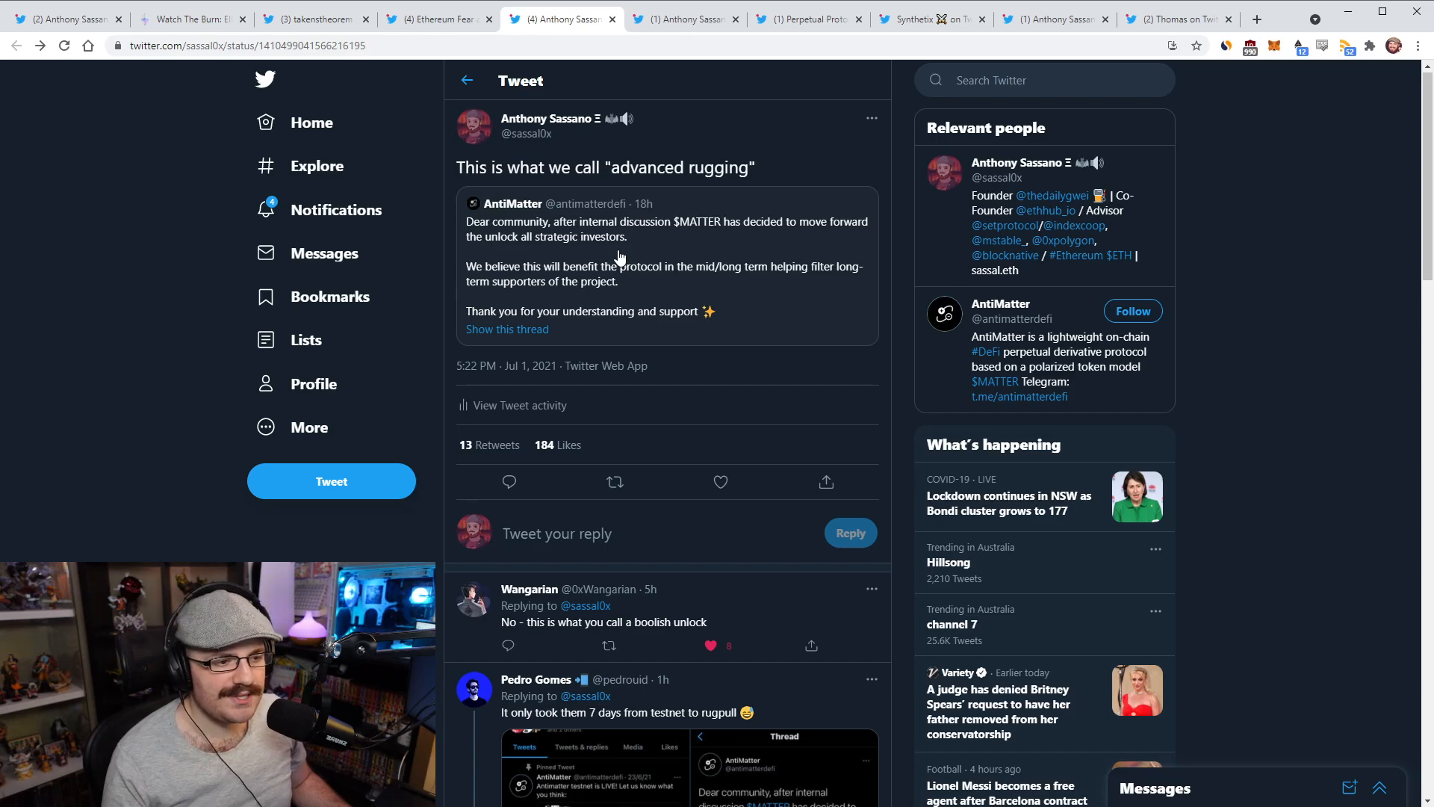
click(684, 18)
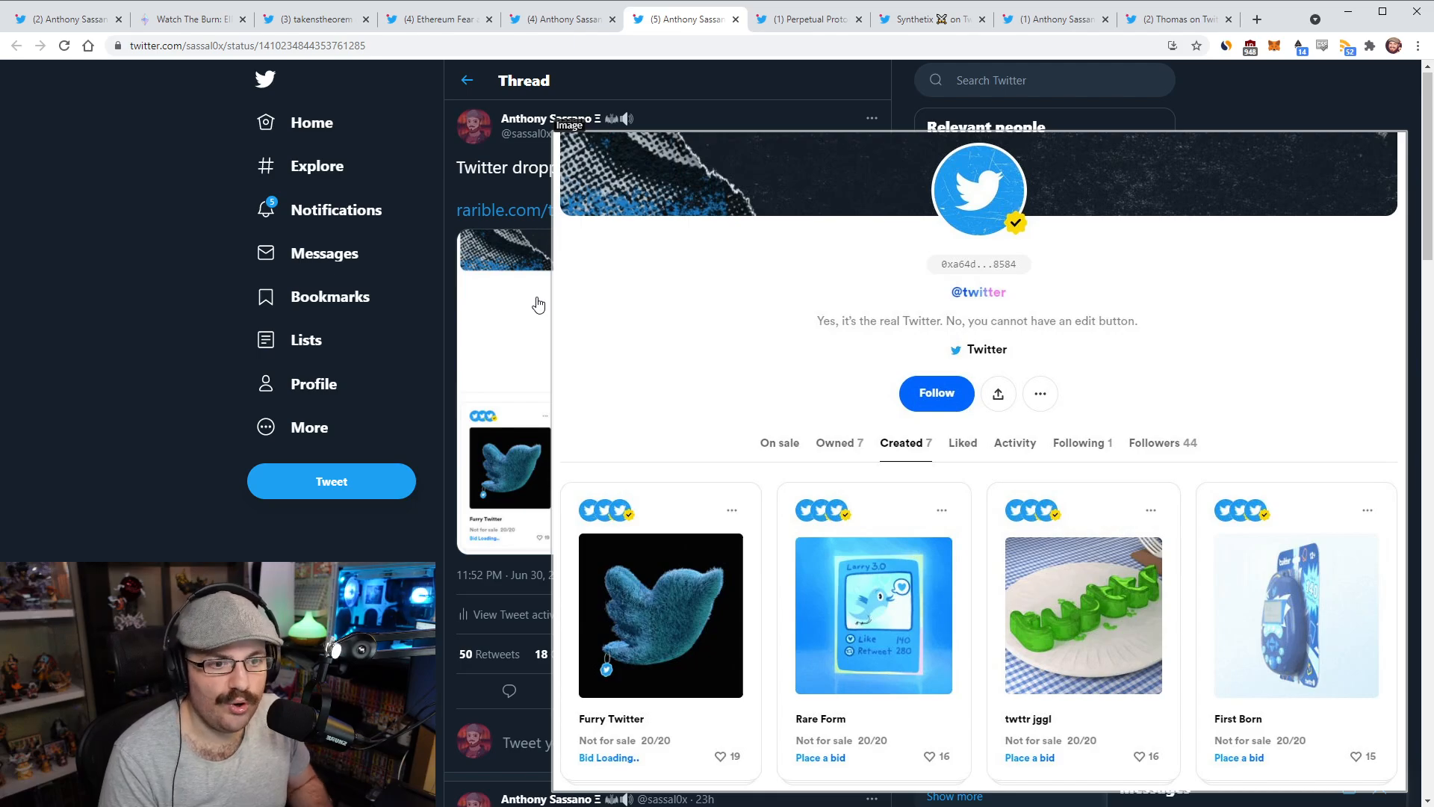
Move on to the Perpetual Protocol thread introducing Curie, Perpetual Protocol V2.
click(808, 18)
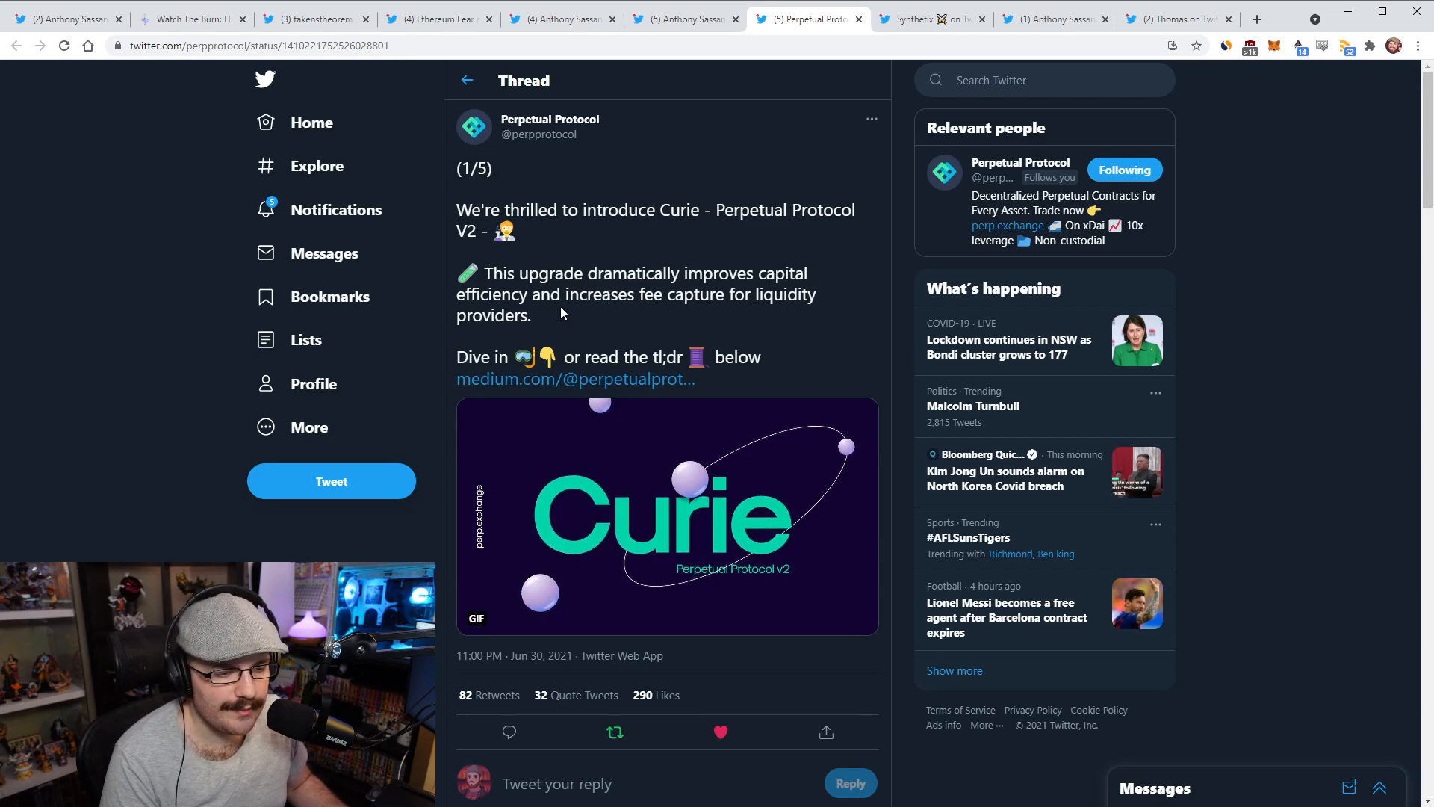
scroll(down, 3)
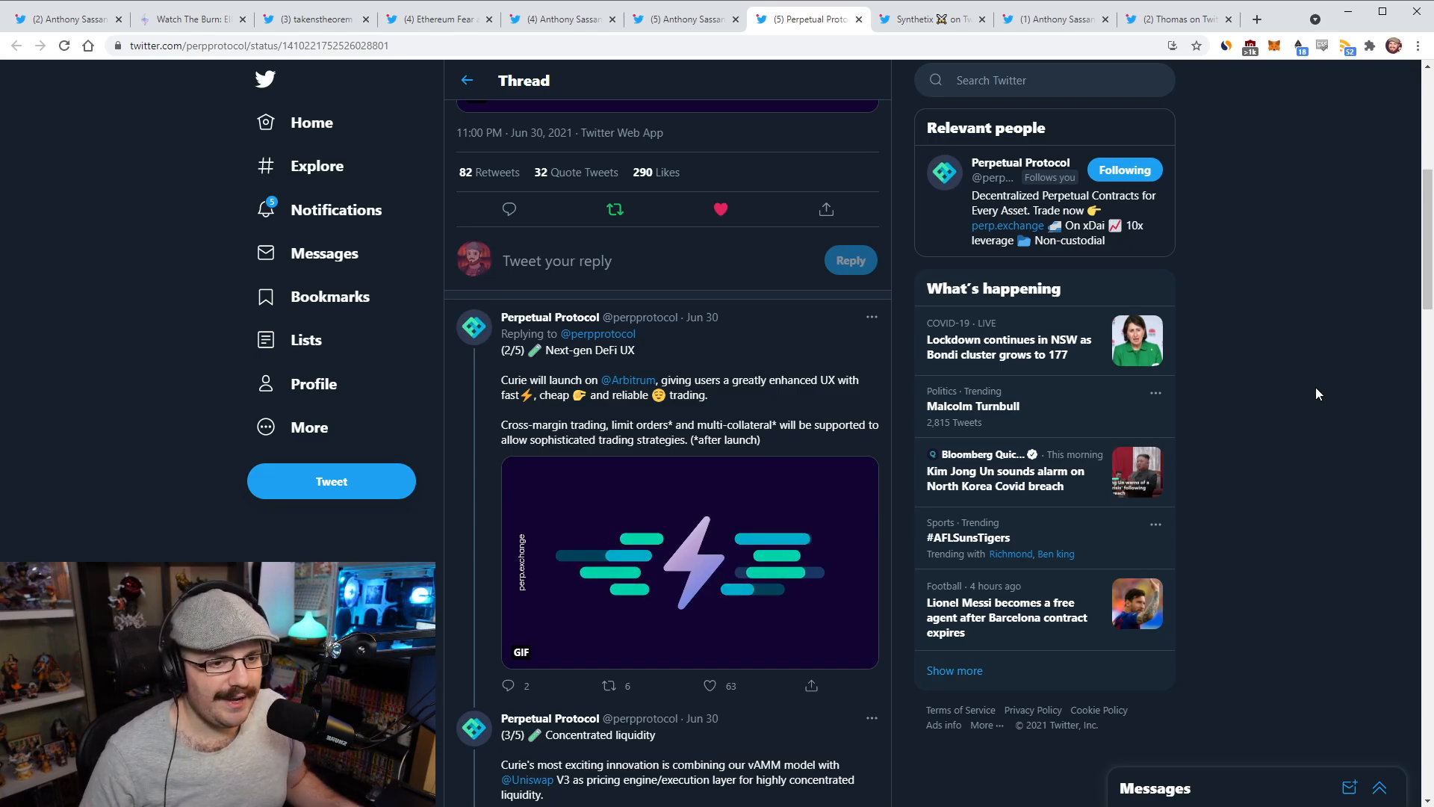
Scroll through the Curie thread, then bring up Synthetix's one-billion monthly Synth trading volume tweet.
scroll(down, 3)
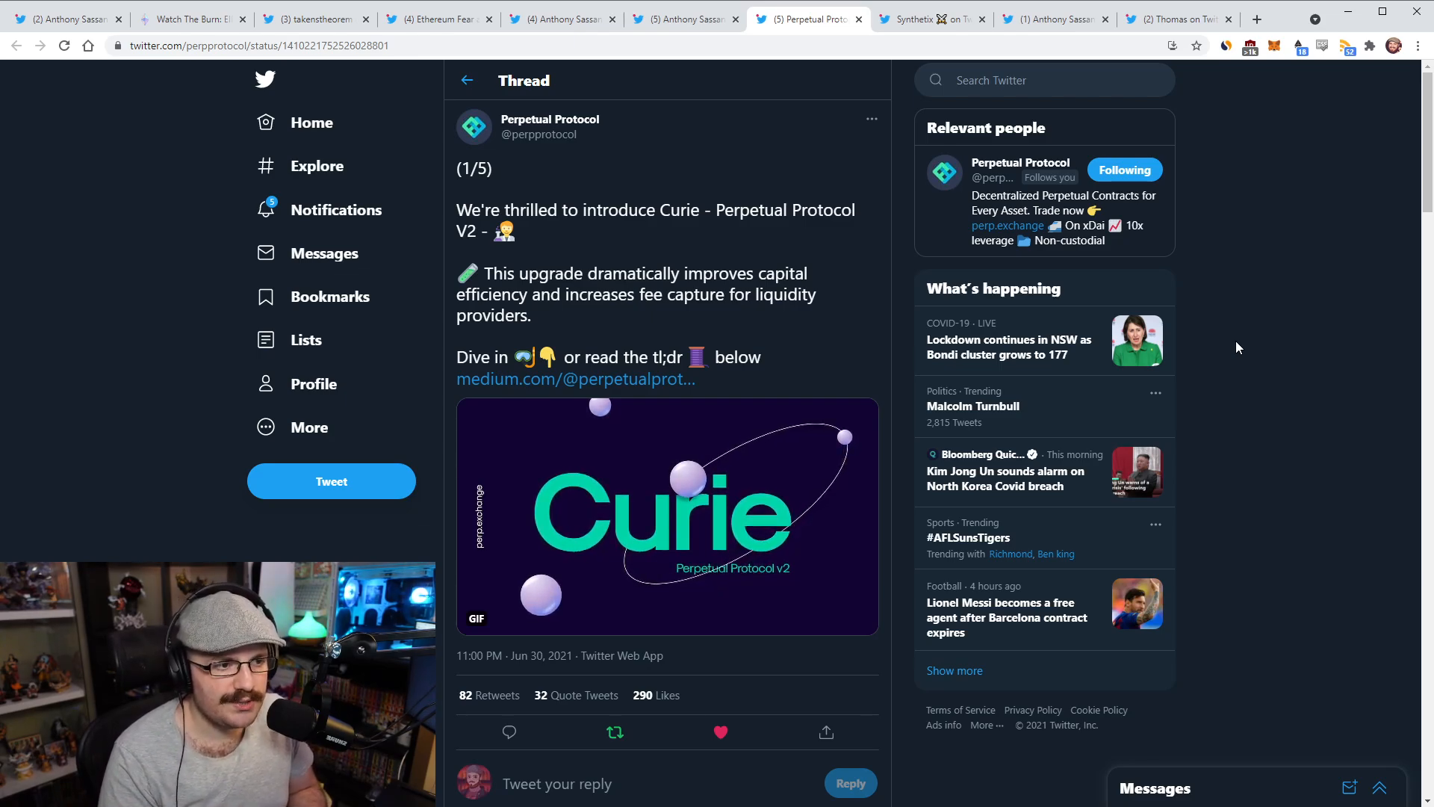
scroll(down, 3)
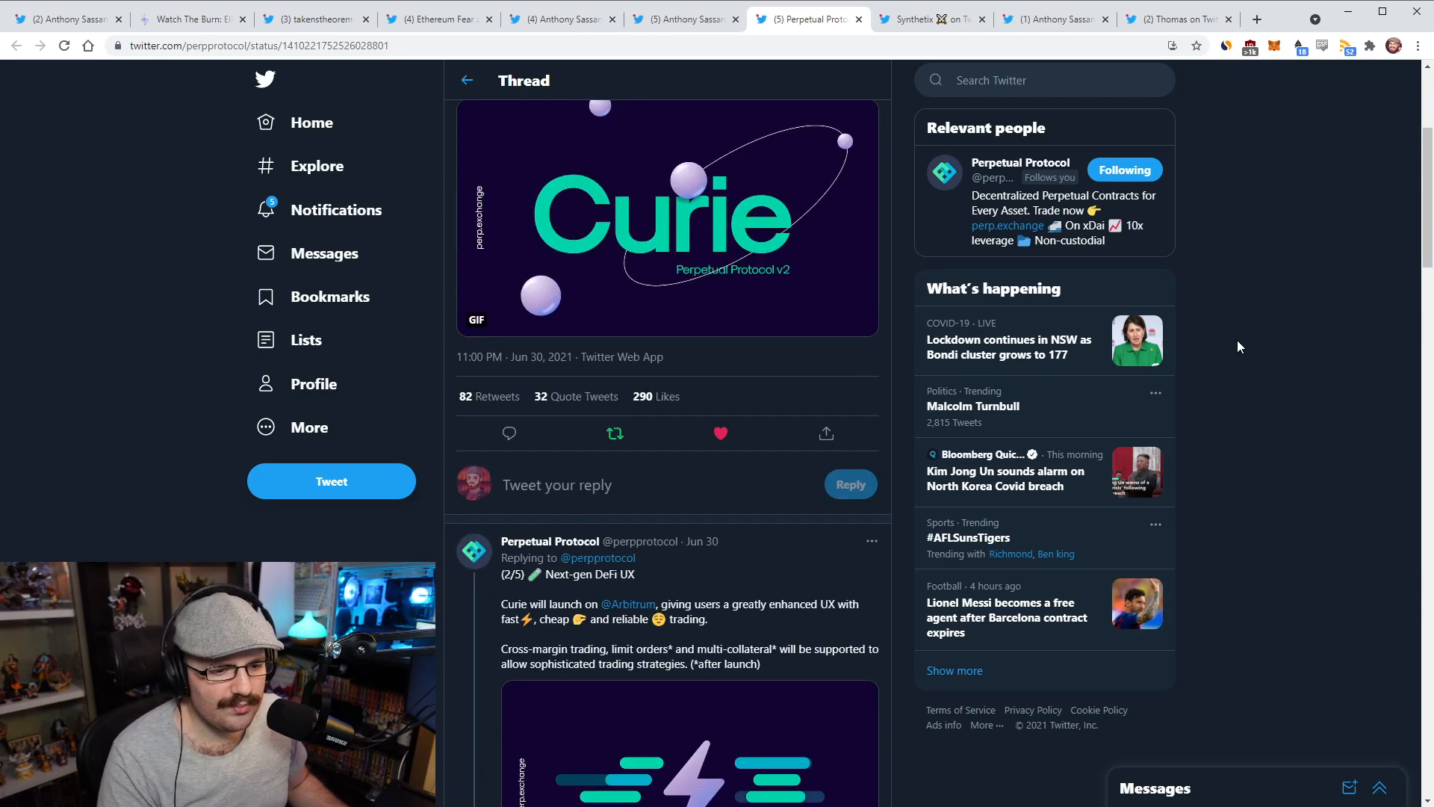
scroll(down, 3)
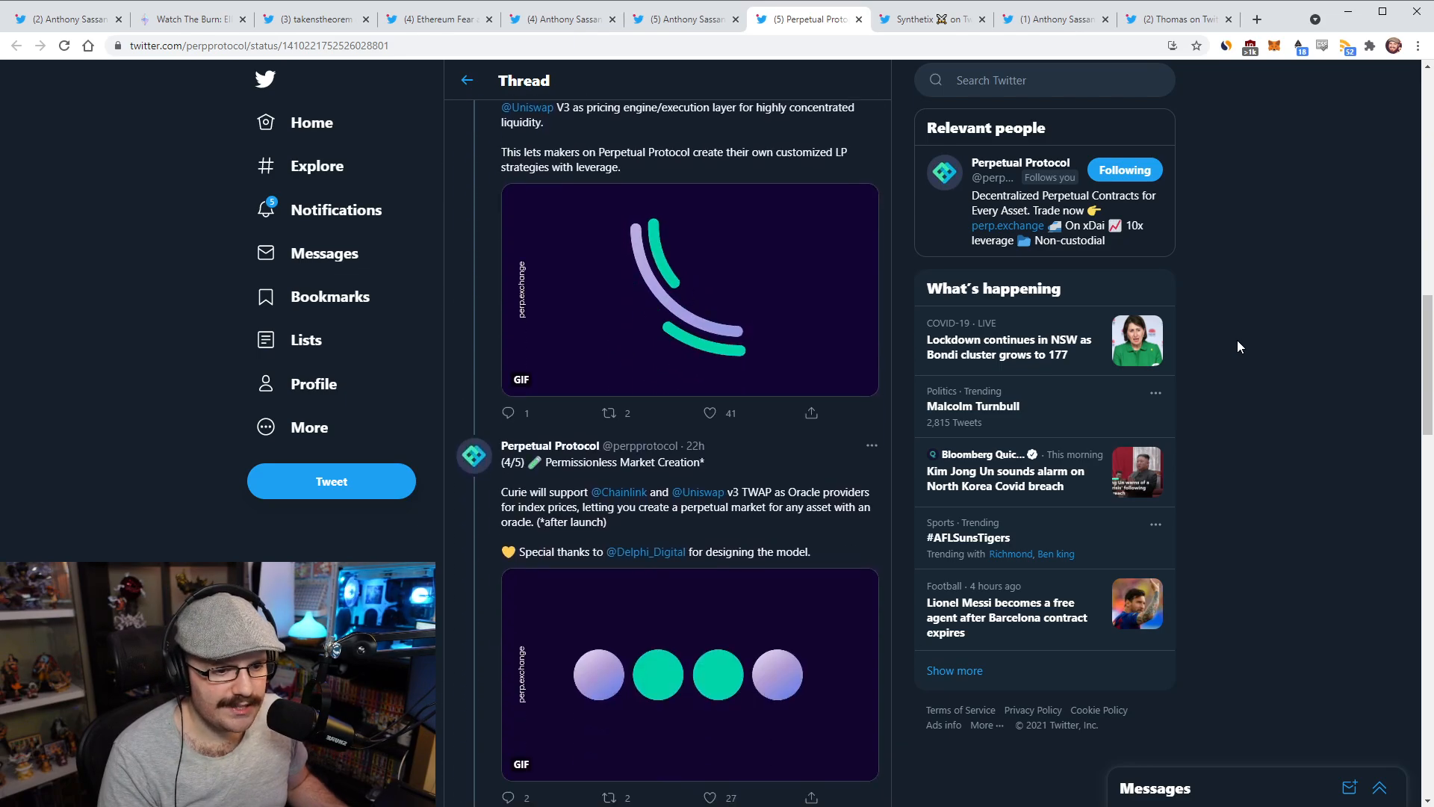
scroll(down, 3)
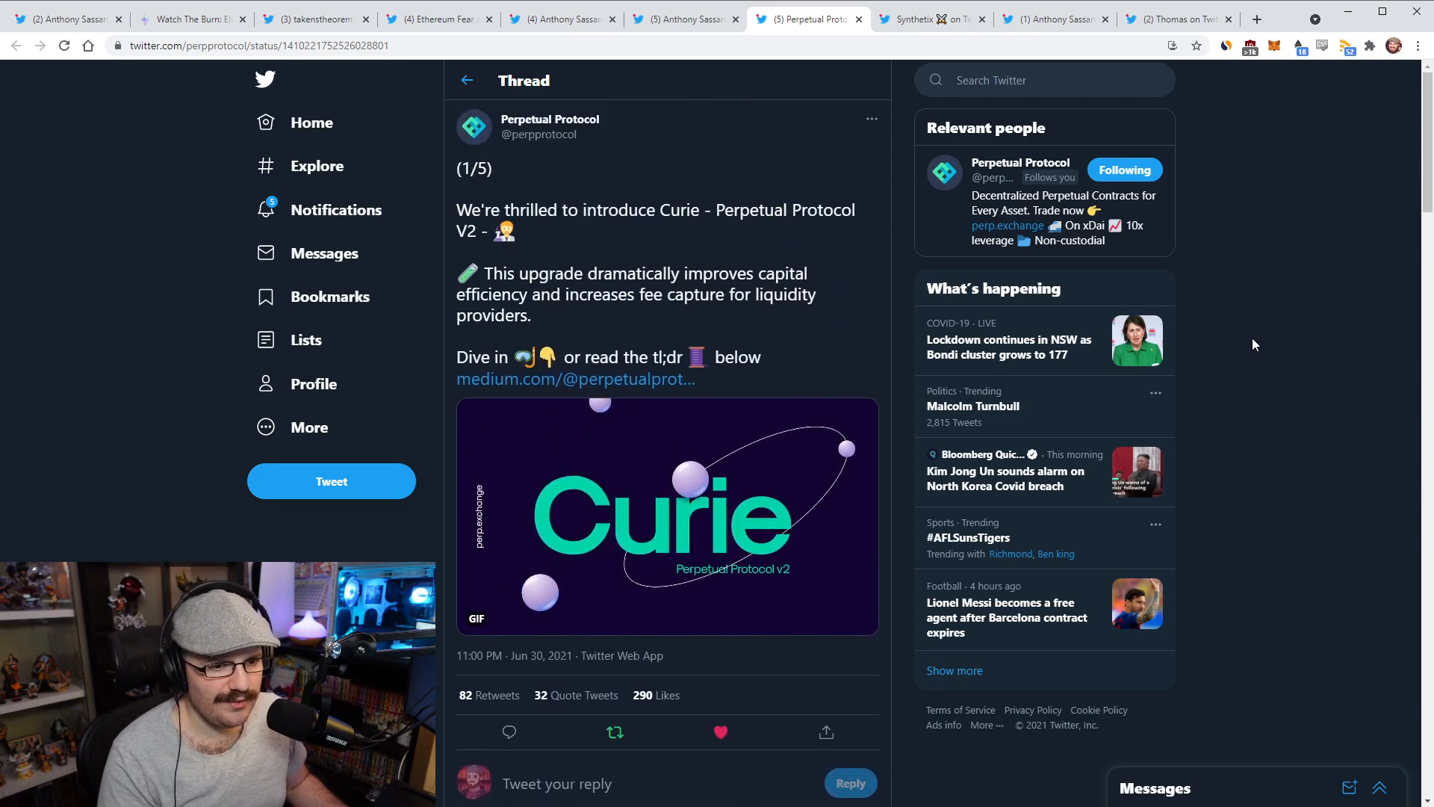
scroll(down, 3)
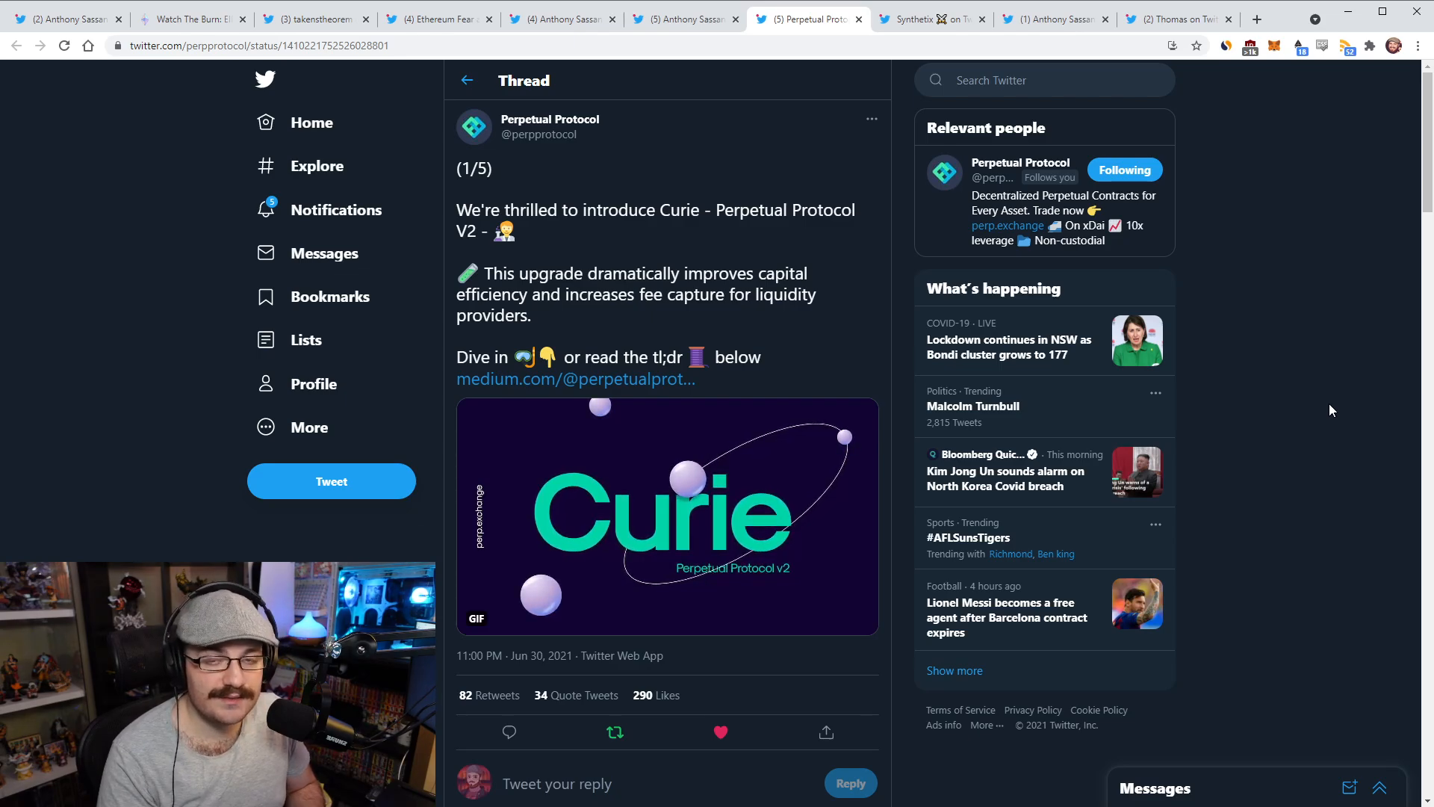
click(927, 18)
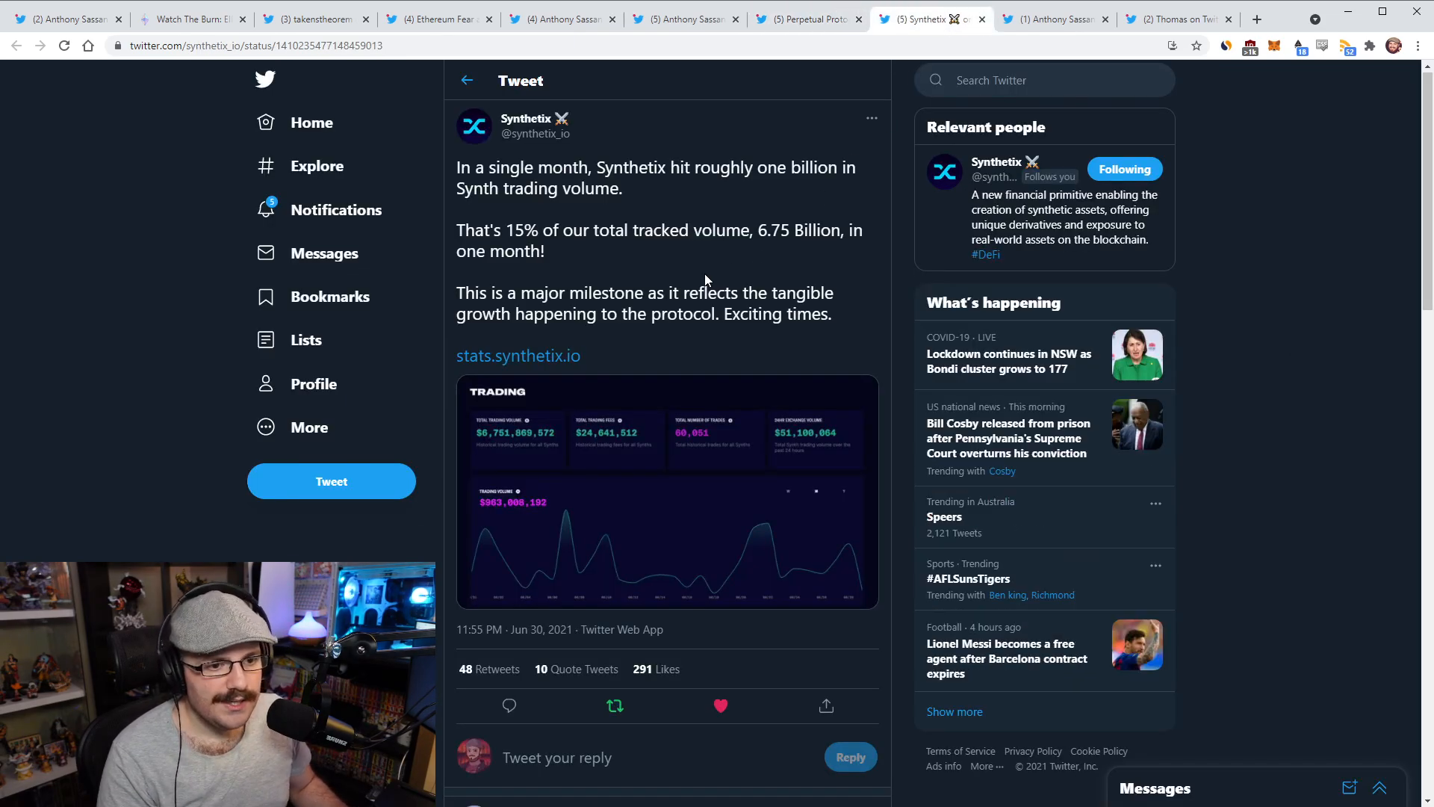
mouse_move(1287, 443)
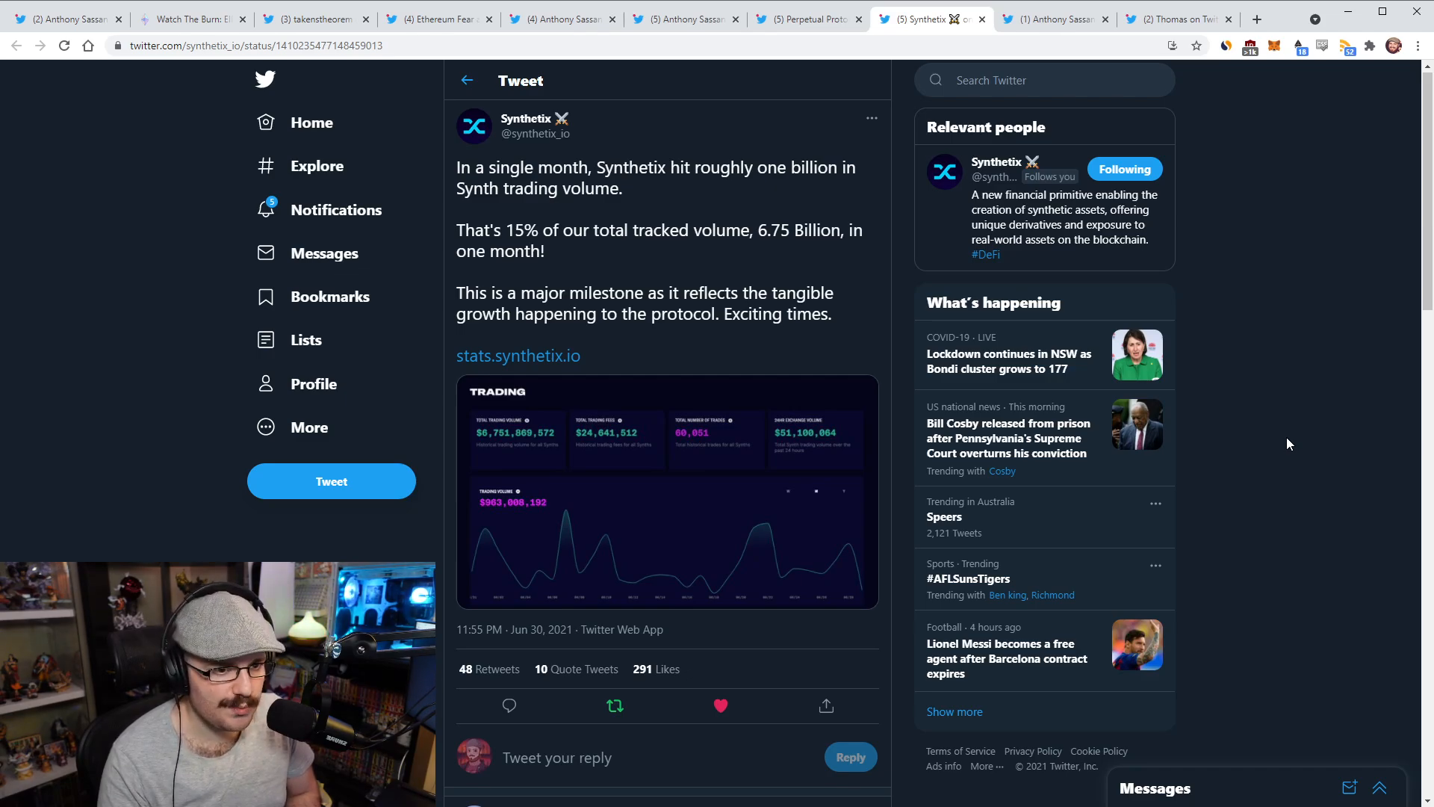
click(667, 491)
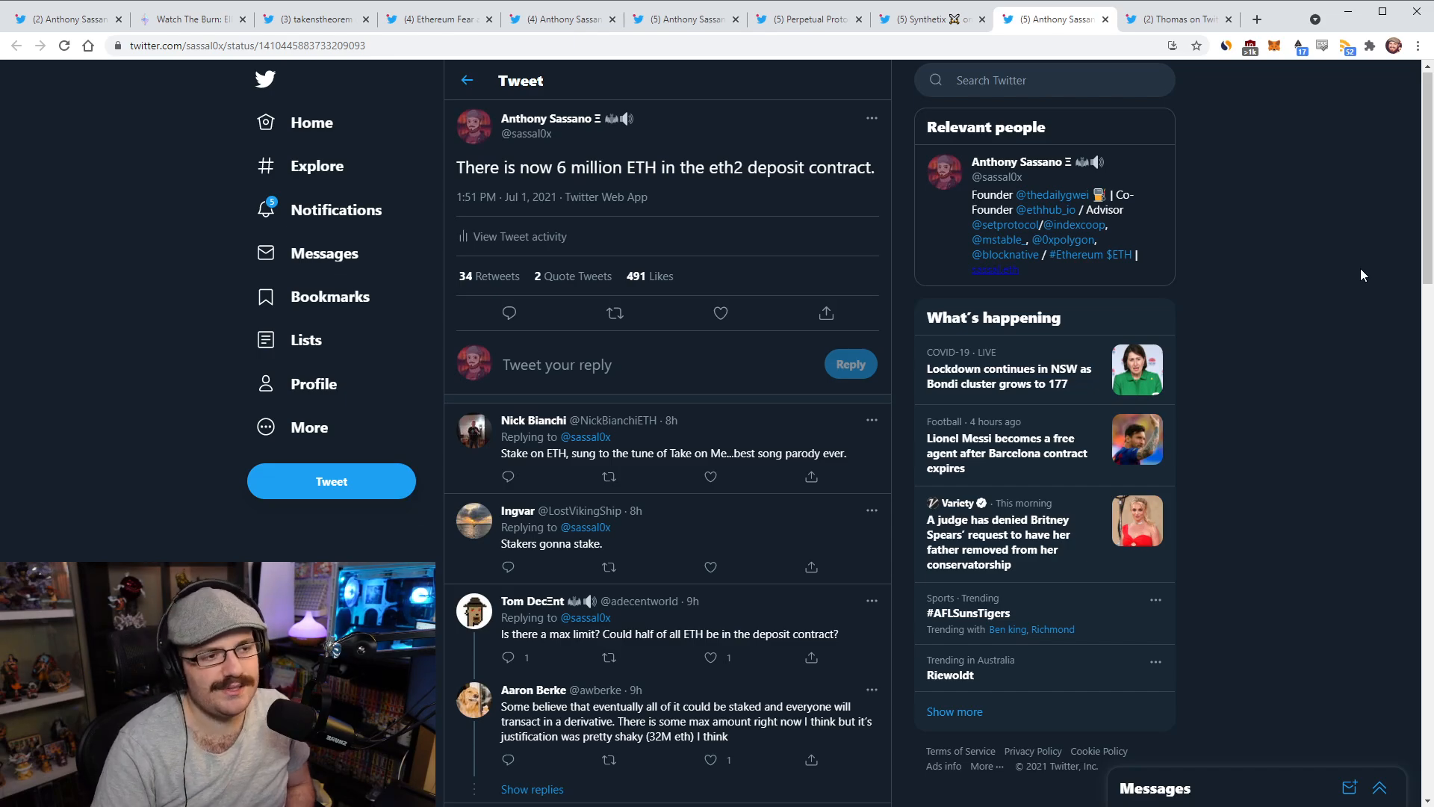
mouse_move(1329, 284)
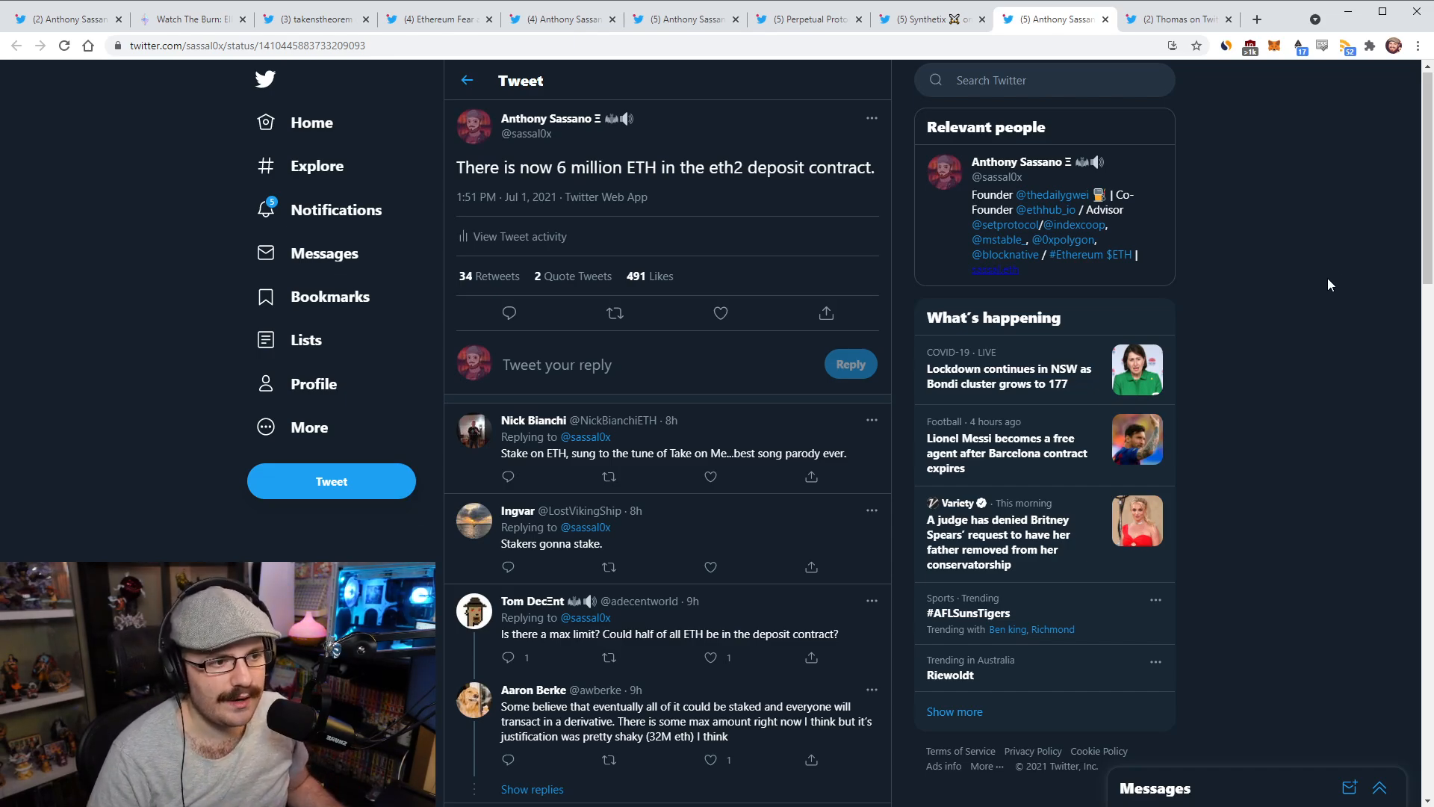